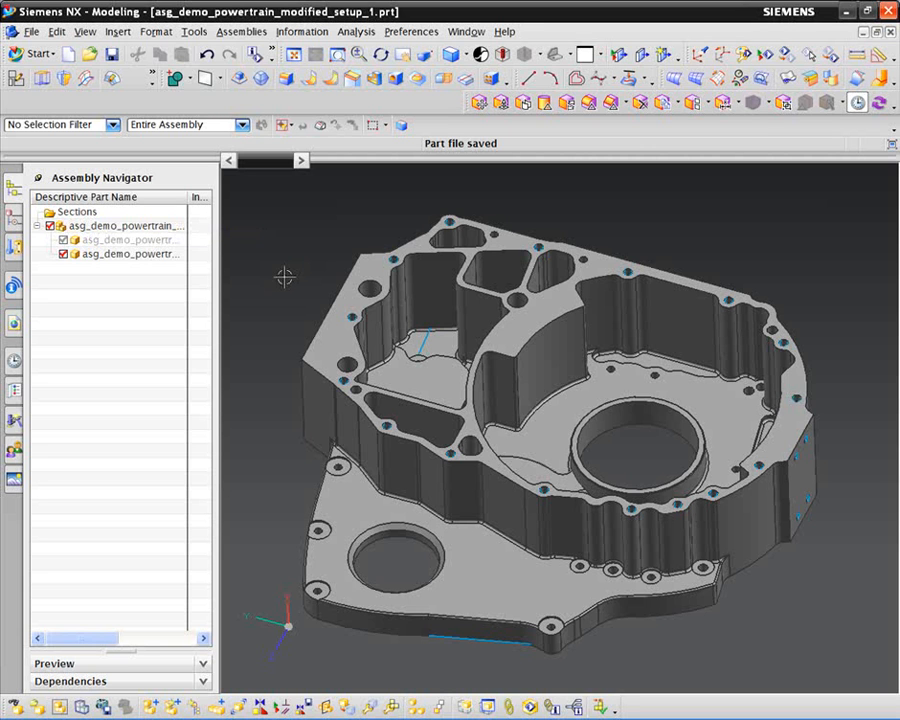
mouse_move(248, 268)
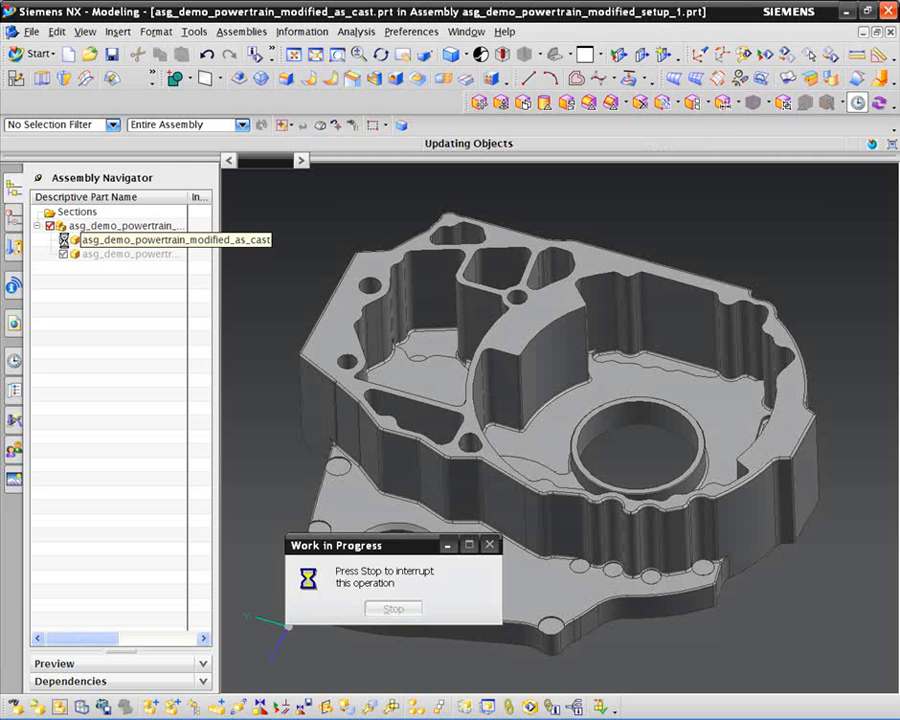
Show the as-cast part's history and highlight the faces of Move Face (2), (3) and Pull Face (4).
left_click(130, 240)
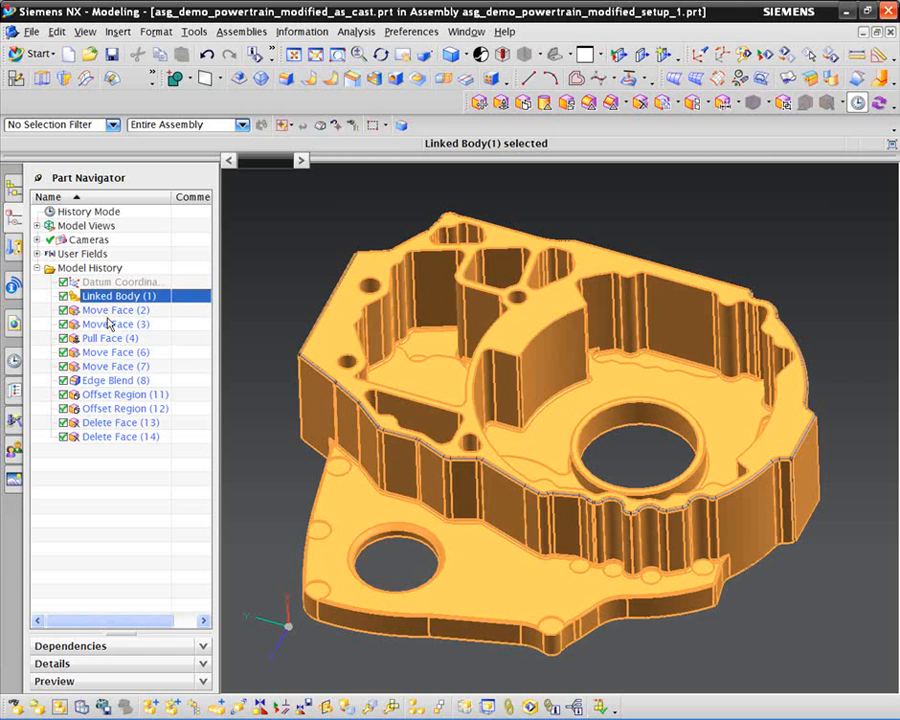
mouse_move(116, 442)
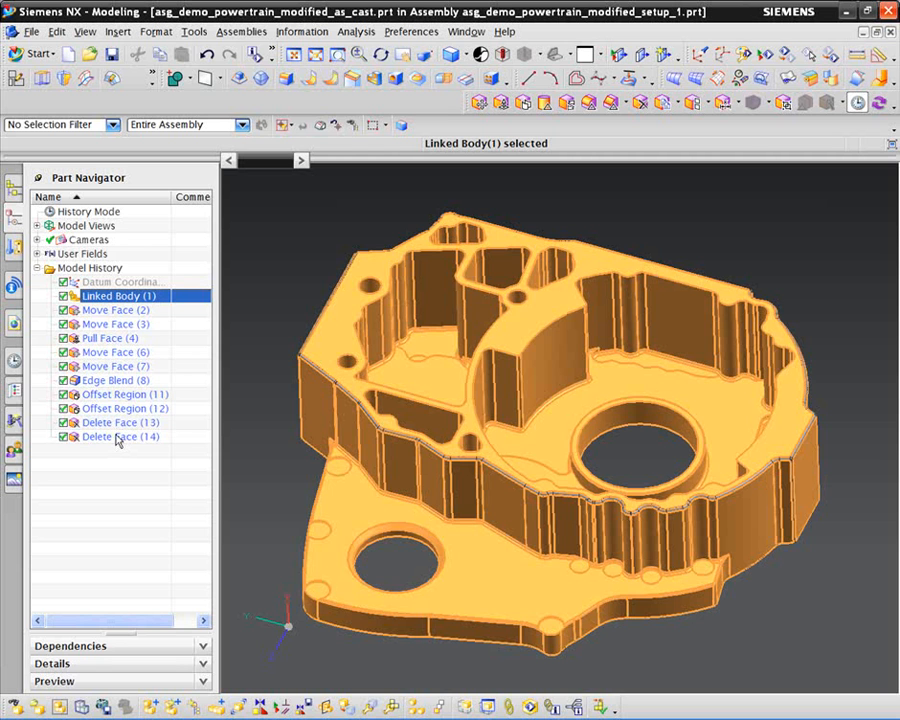
left_click(114, 308)
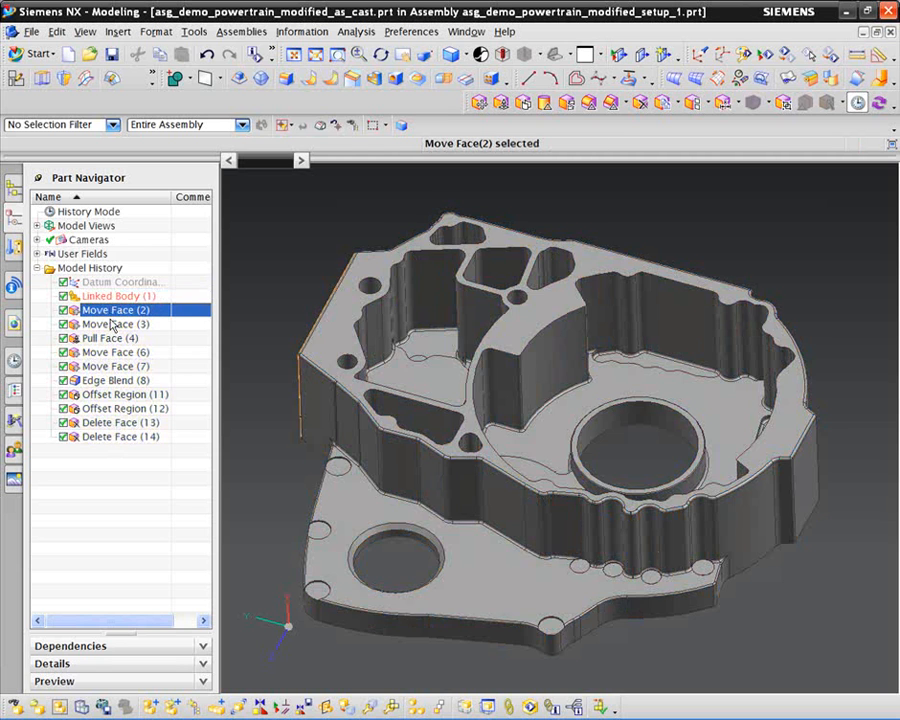
left_click(114, 324)
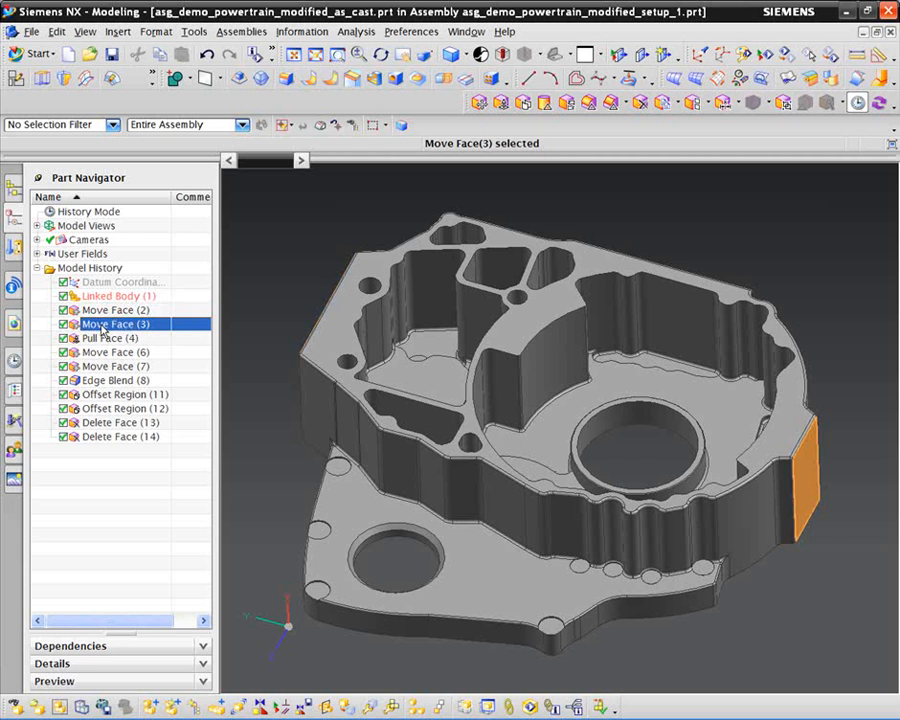
left_click(110, 338)
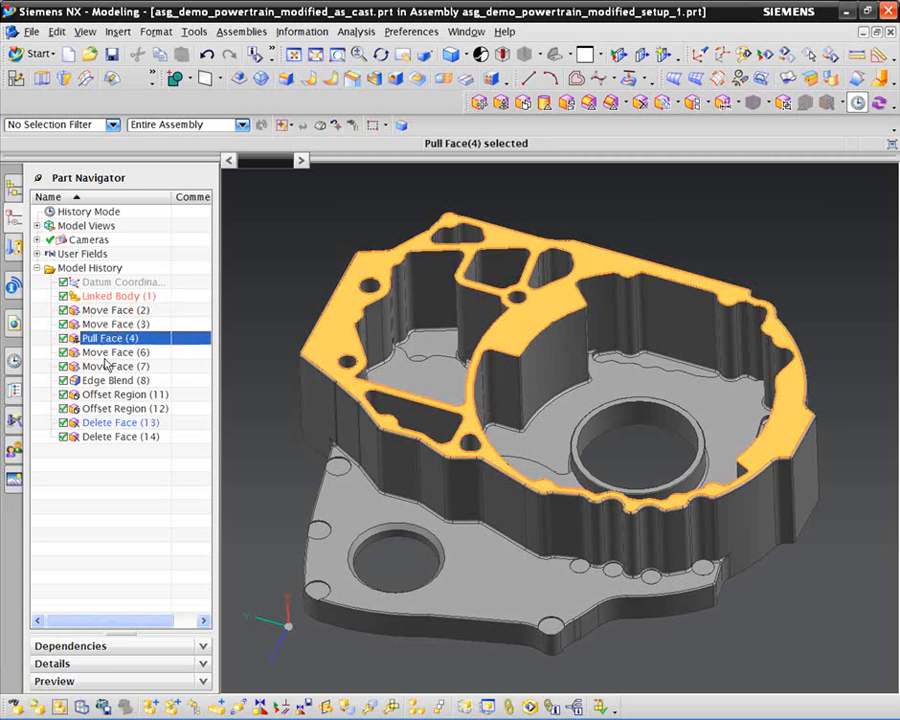
Highlight the faces of Move Face (6) and Delete Face (13) and (14).
left_click(116, 352)
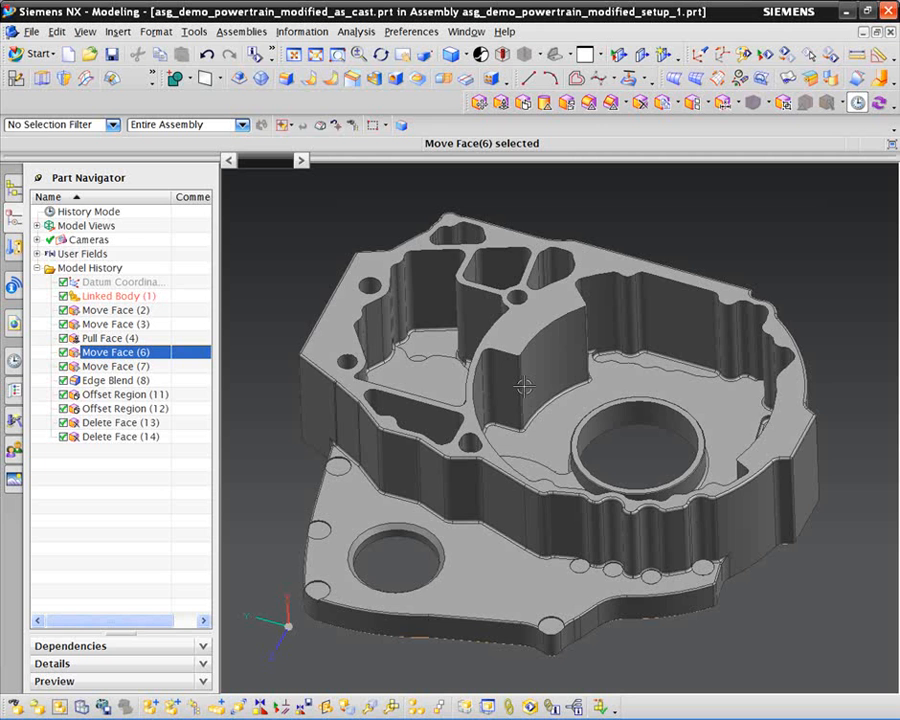
left_click_drag(524, 388, 564, 390)
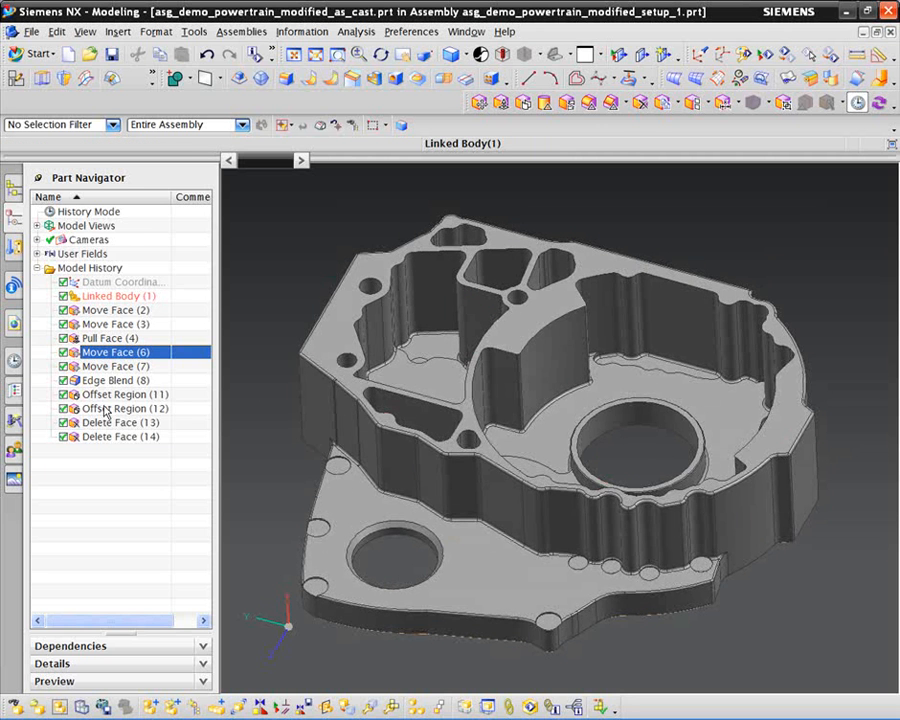
left_click(118, 422)
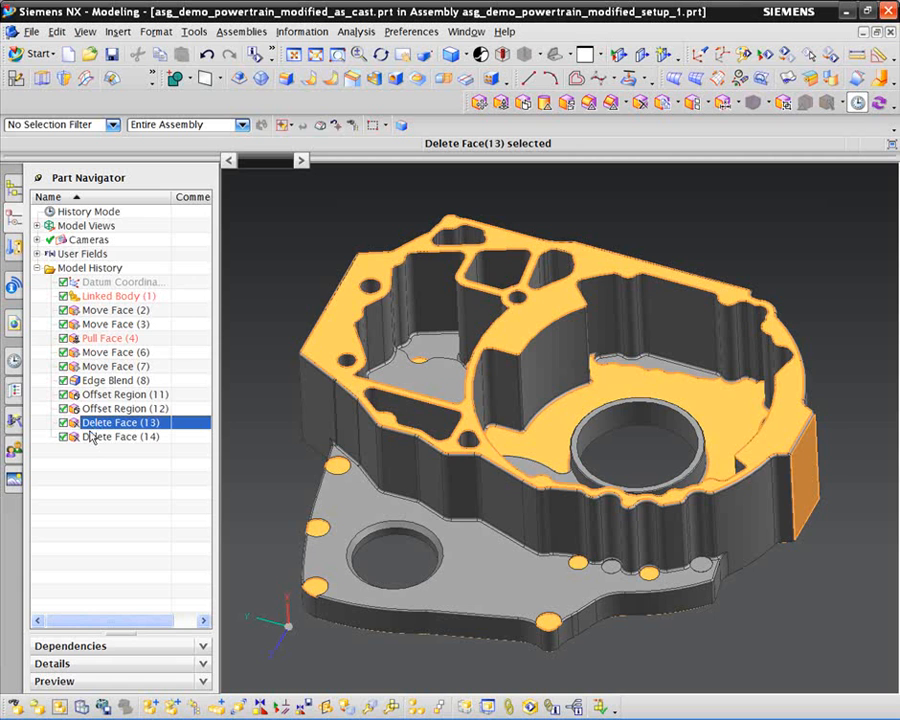
left_click(118, 436)
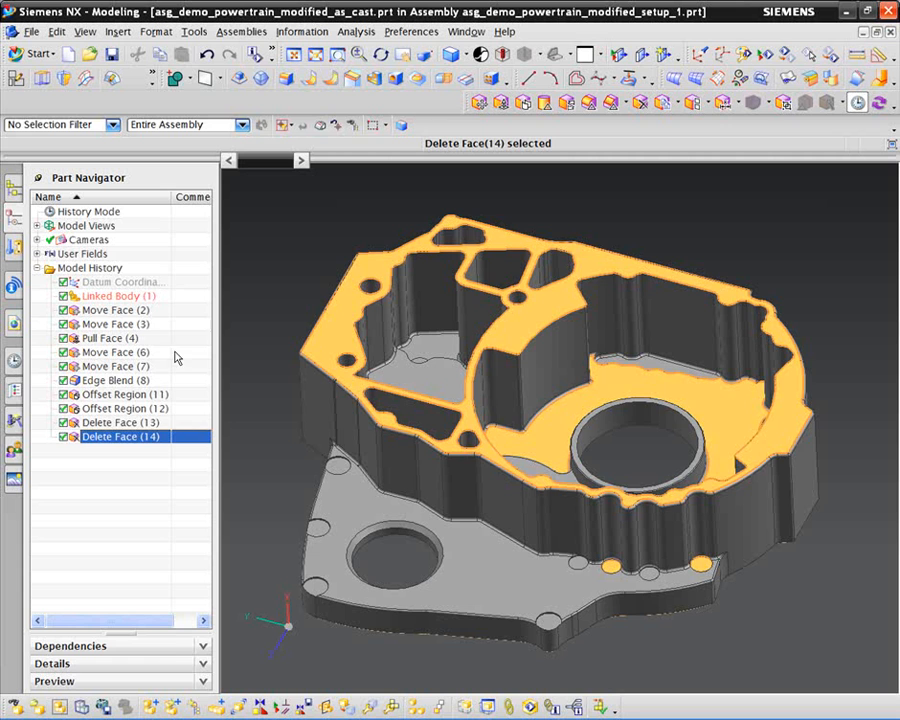
mouse_move(264, 288)
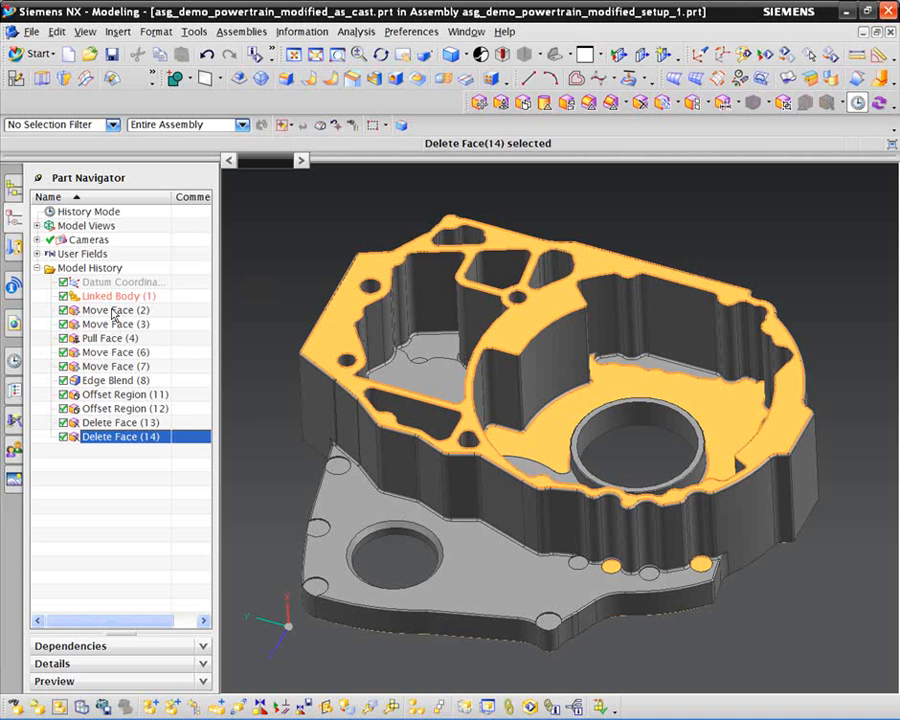
mouse_move(294, 272)
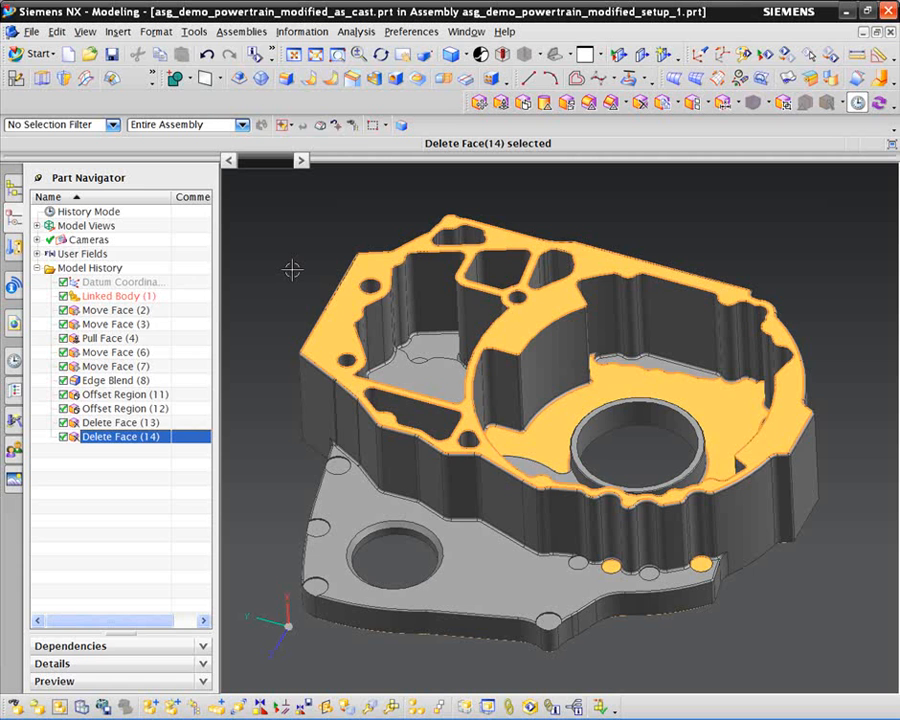
Return to the Assembly Navigator's component list of the setup assembly.
left_click(12, 212)
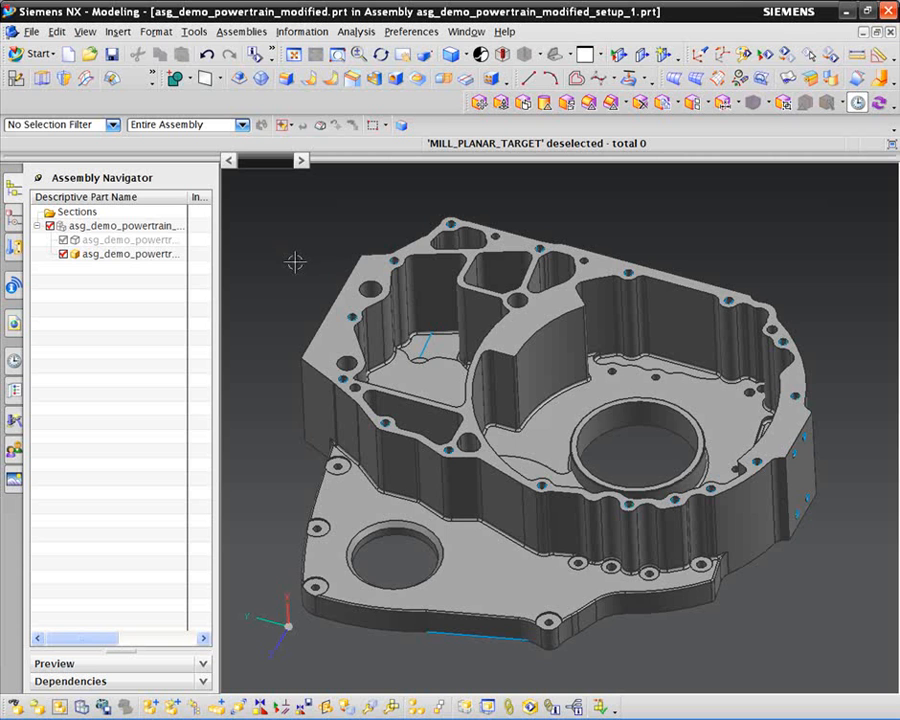
mouse_move(288, 268)
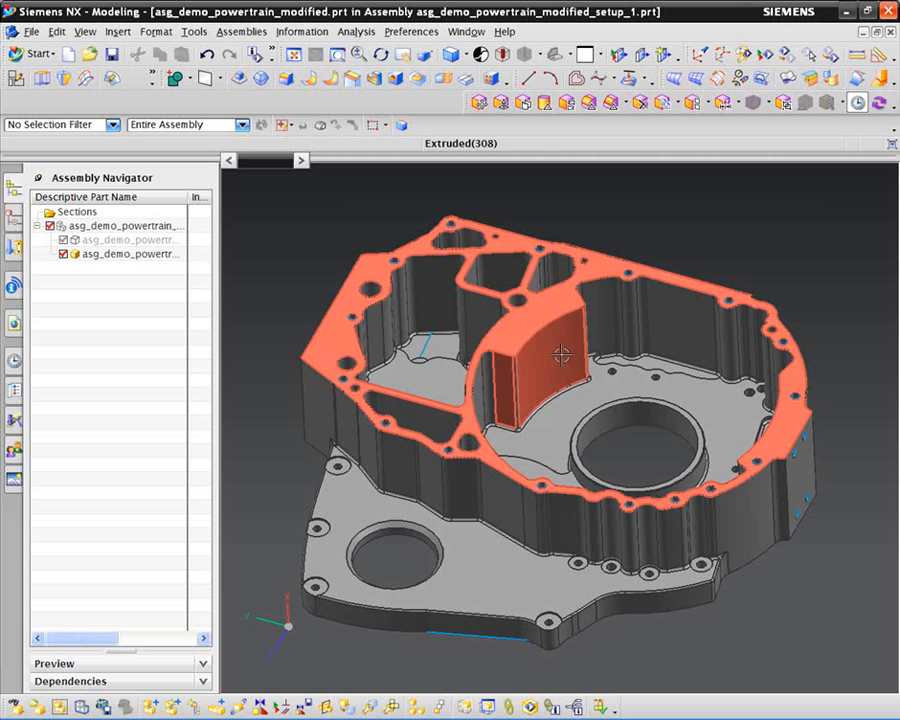
mouse_move(528, 376)
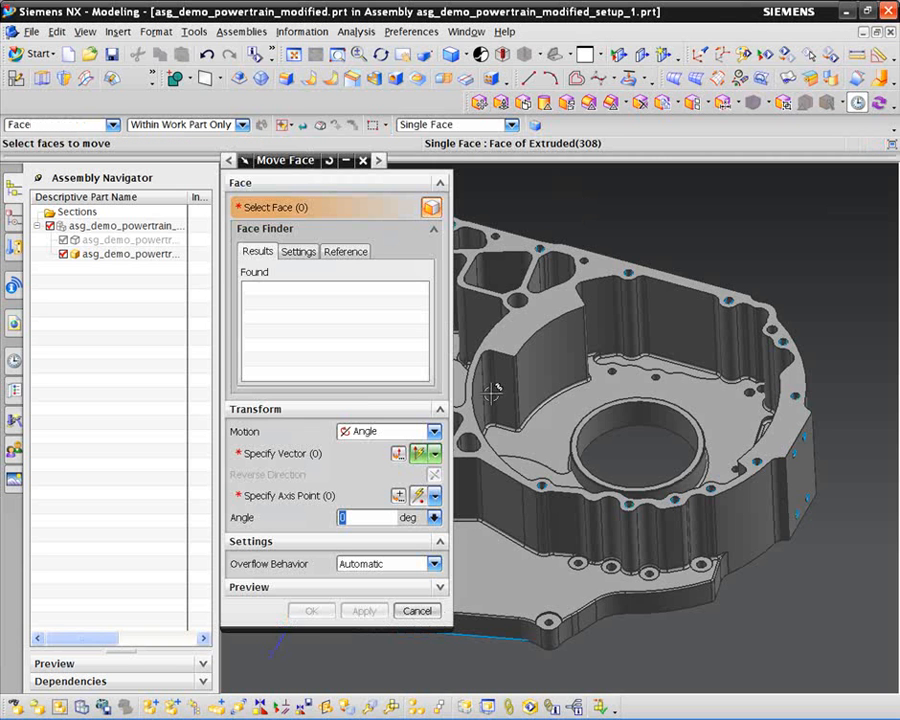
Select the three inner wall faces and keep Angle as the Move Face motion.
left_click(504, 390)
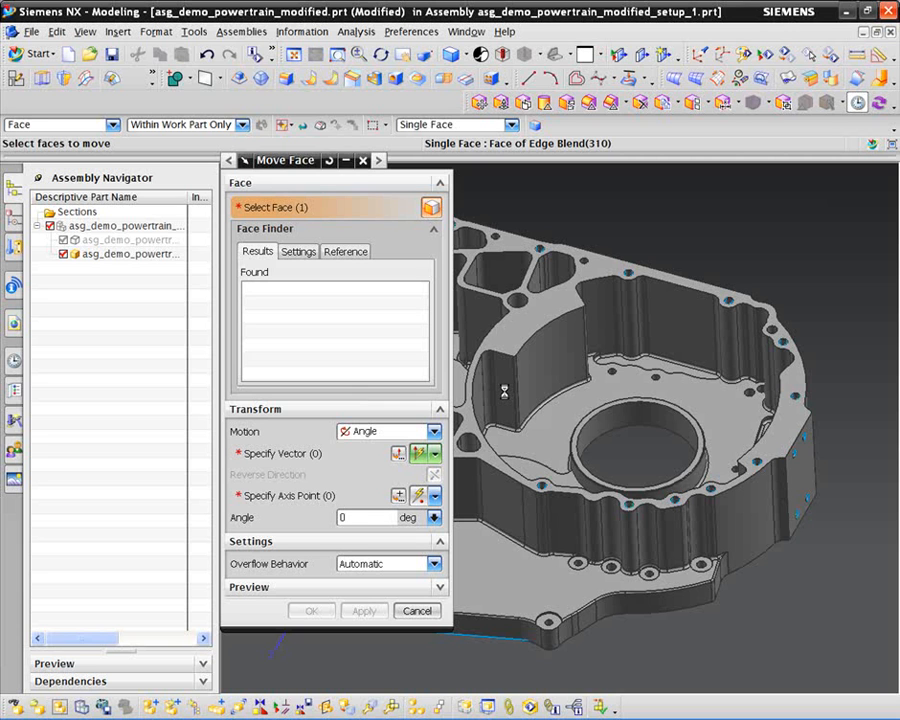
left_click(500, 390)
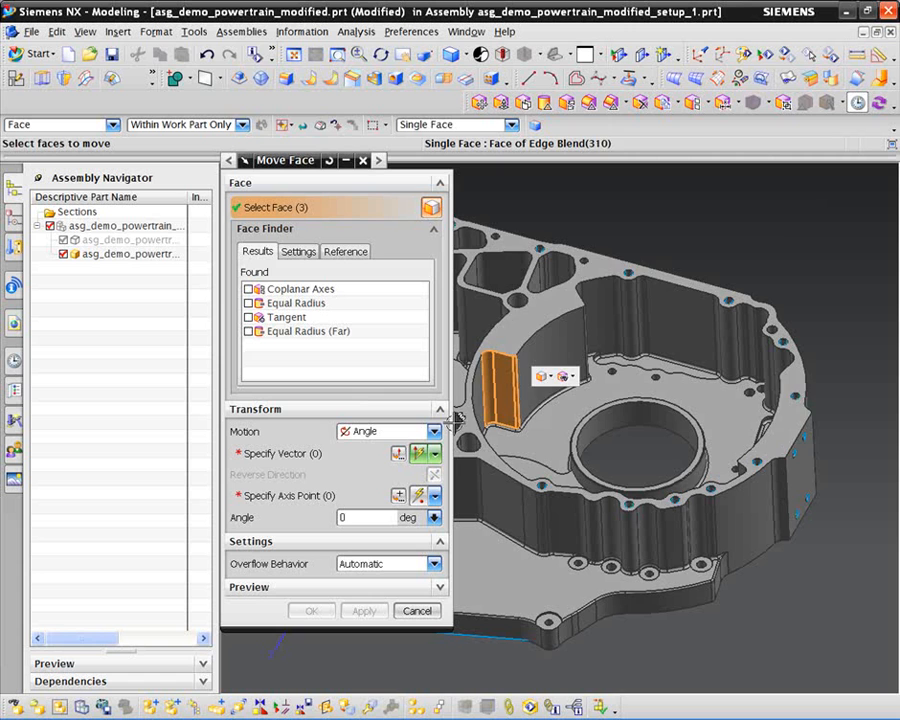
left_click(432, 432)
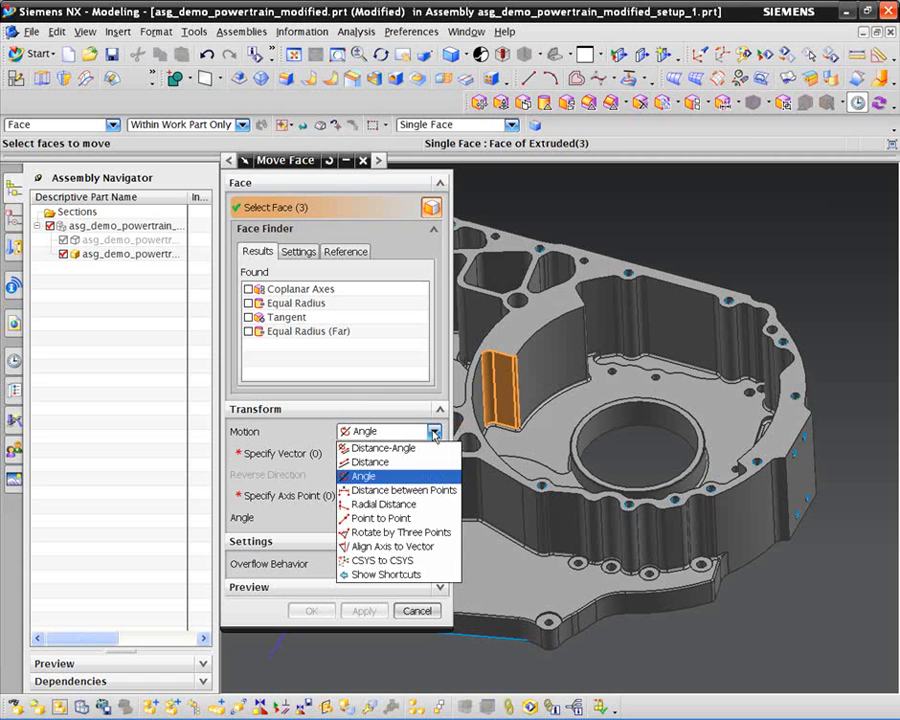
left_click(362, 476)
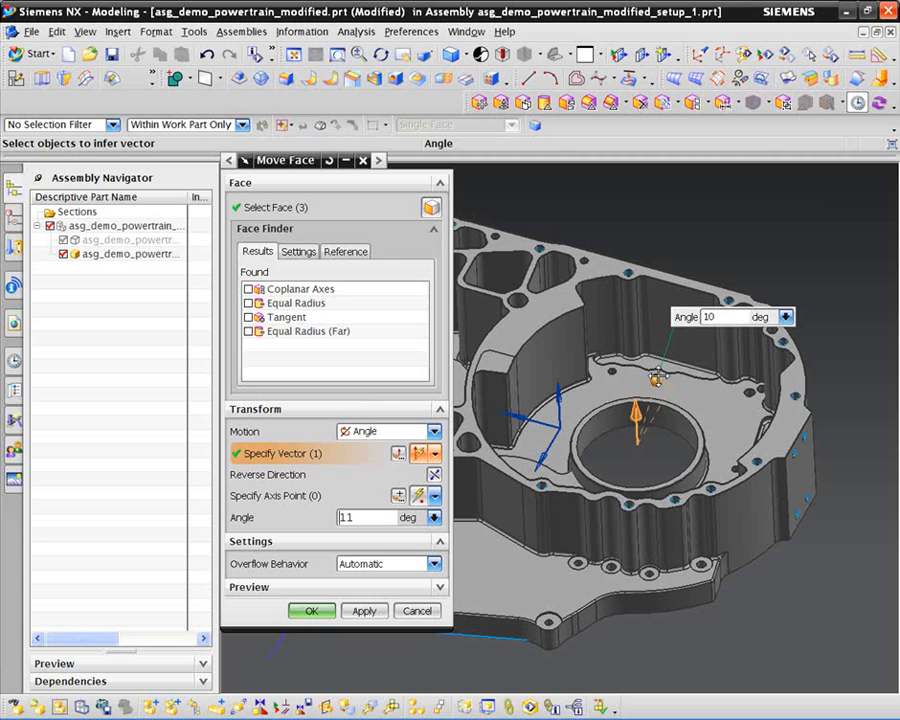
Rotate the selected faces by 10 degrees about the vertical axis.
type("10")
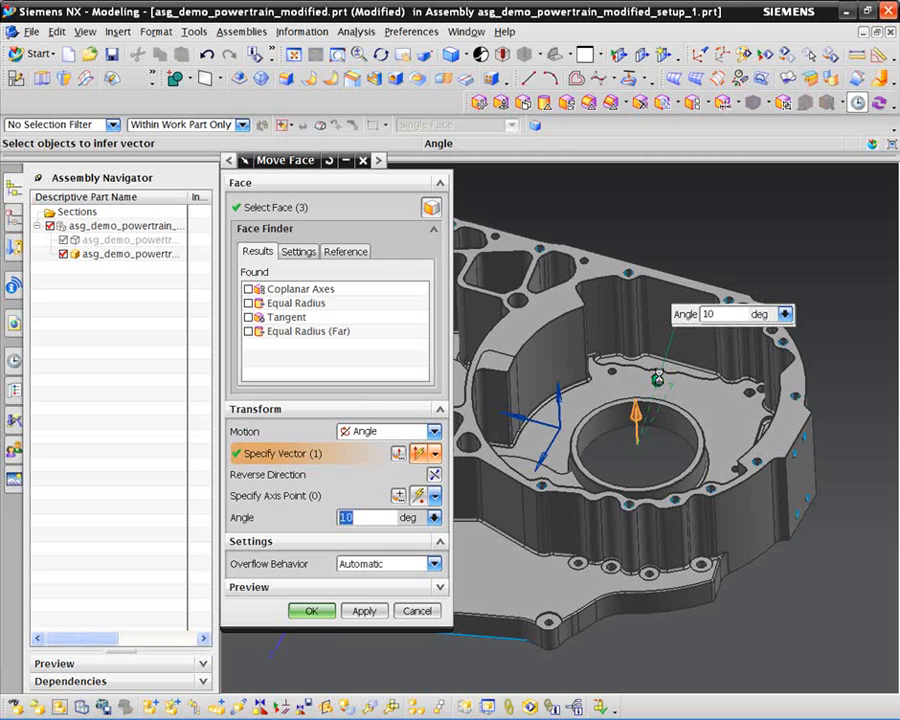
left_click(312, 610)
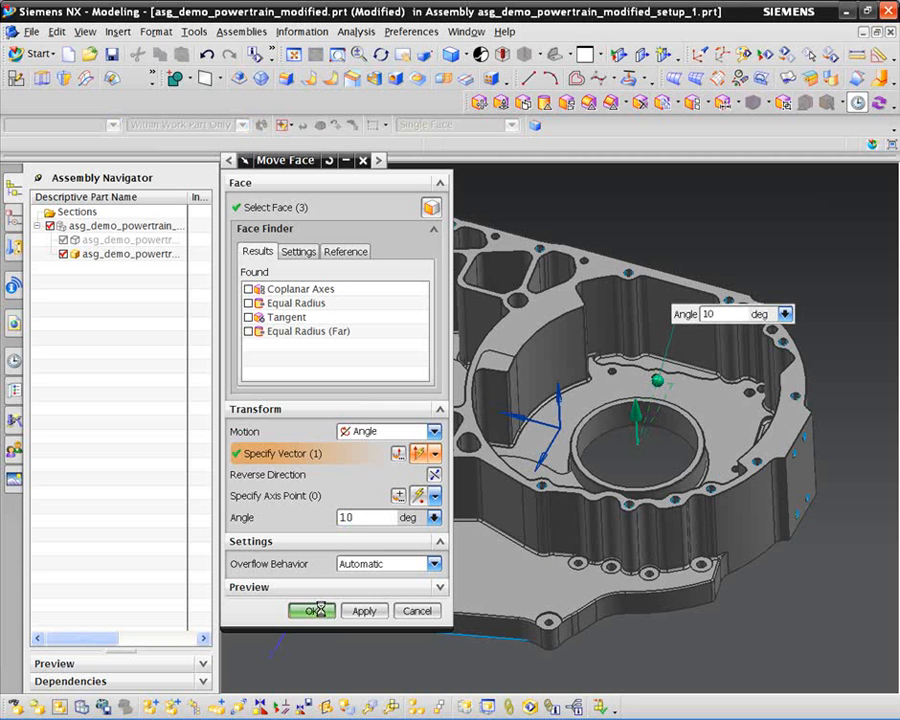
left_click(312, 612)
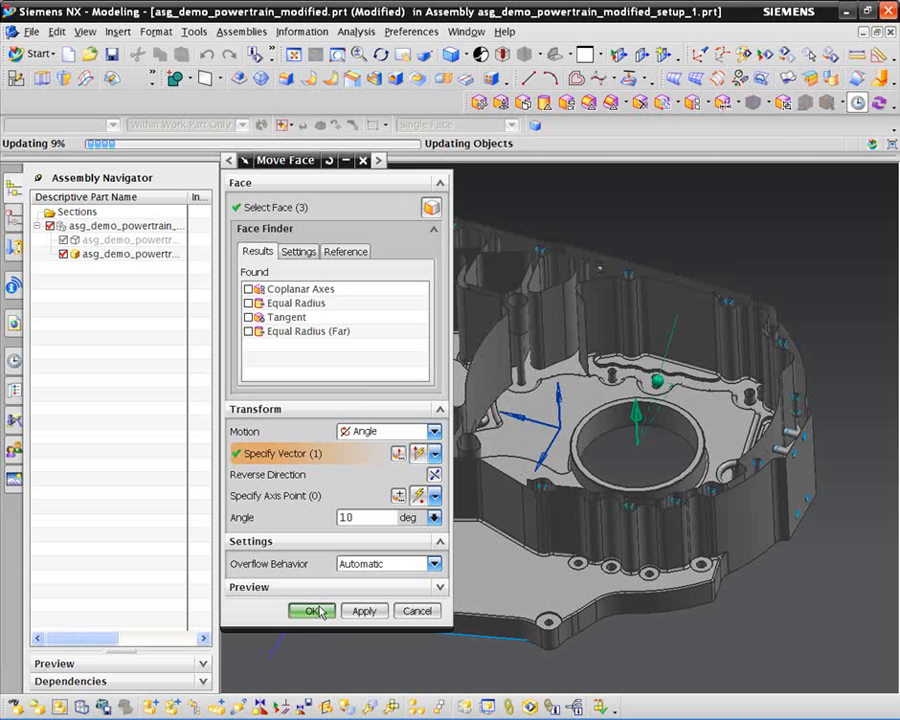
Confirm the 10-degree rotation of the three wall faces.
left_click(312, 612)
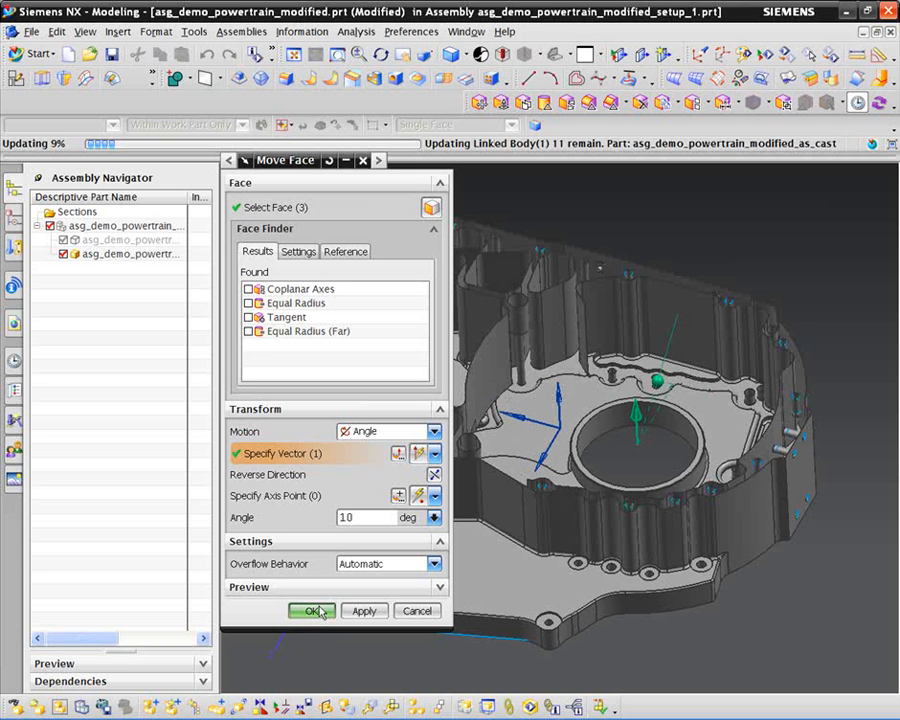
left_click(312, 612)
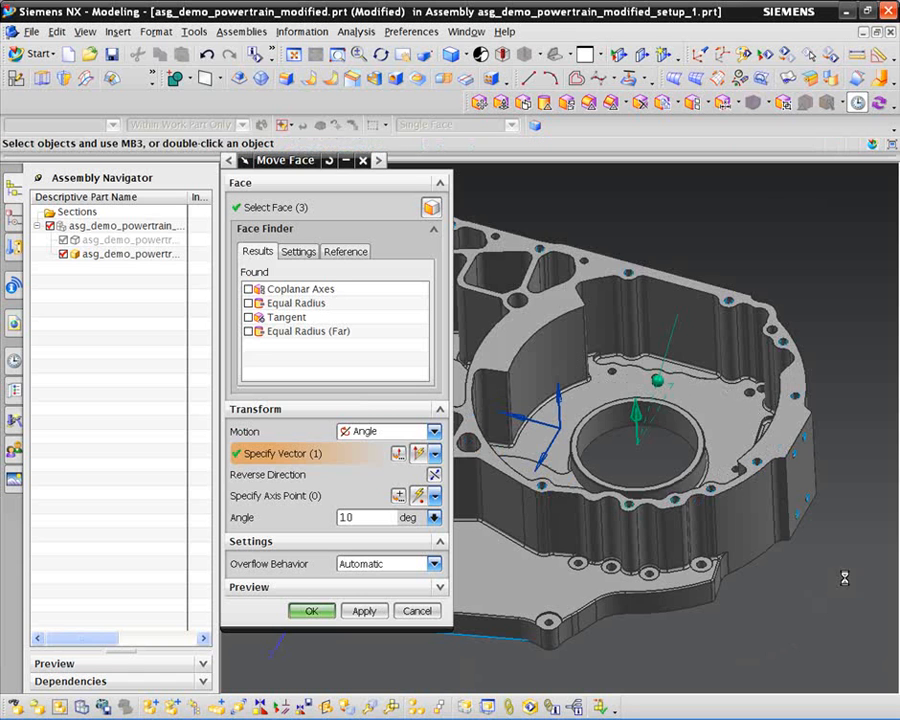
left_click(312, 610)
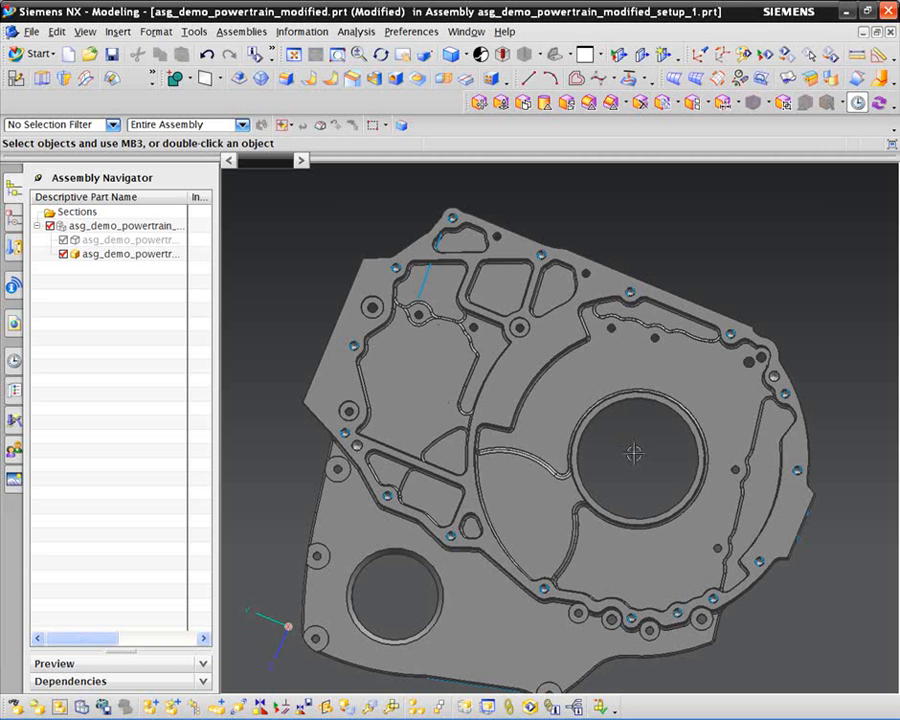
left_click_drag(636, 452, 638, 414)
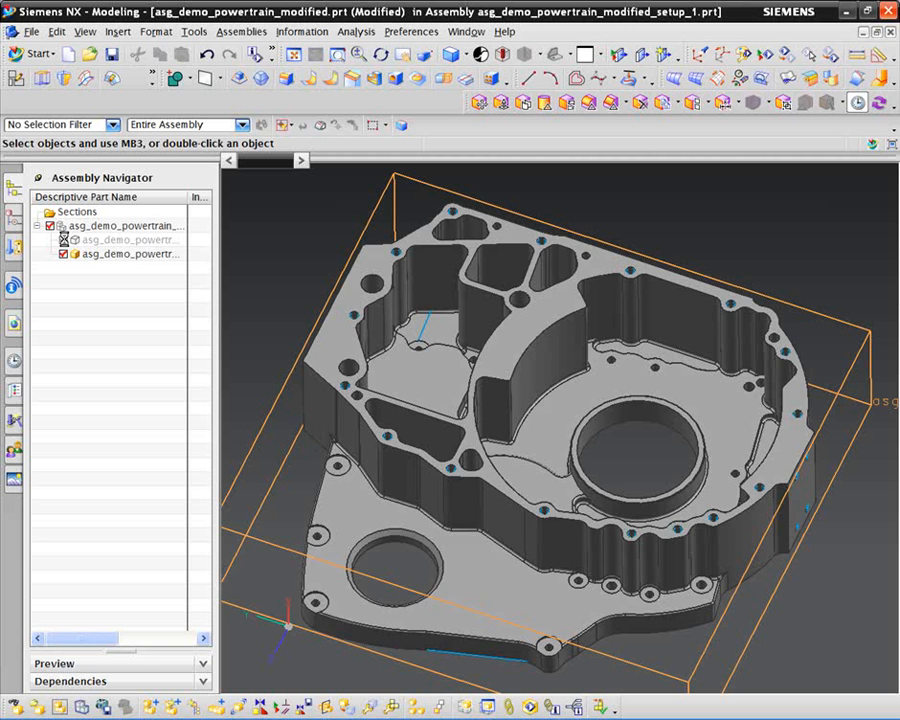
left_click(64, 240)
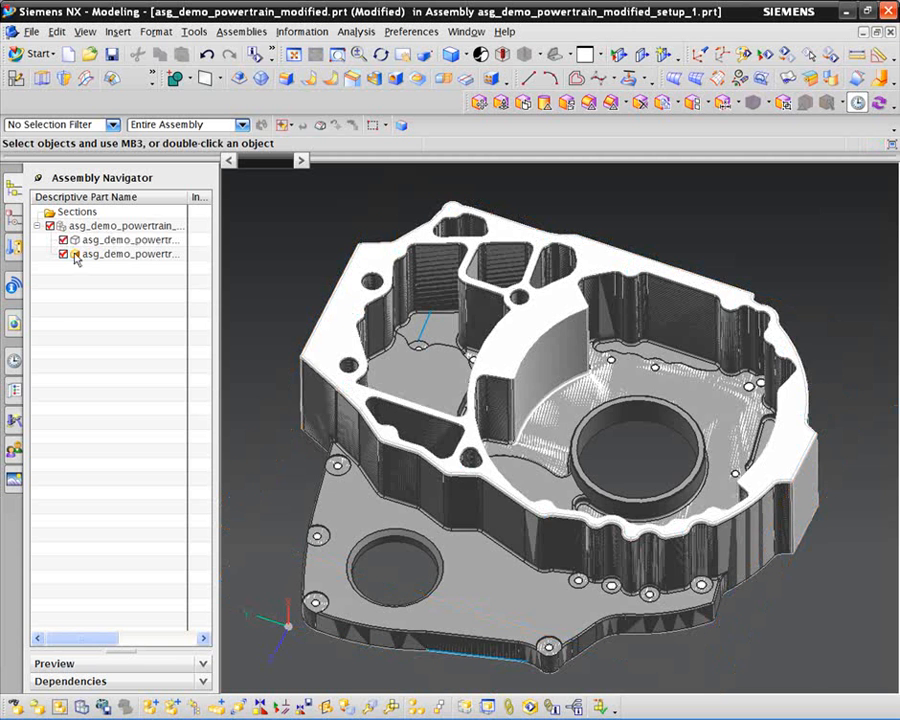
left_click(66, 252)
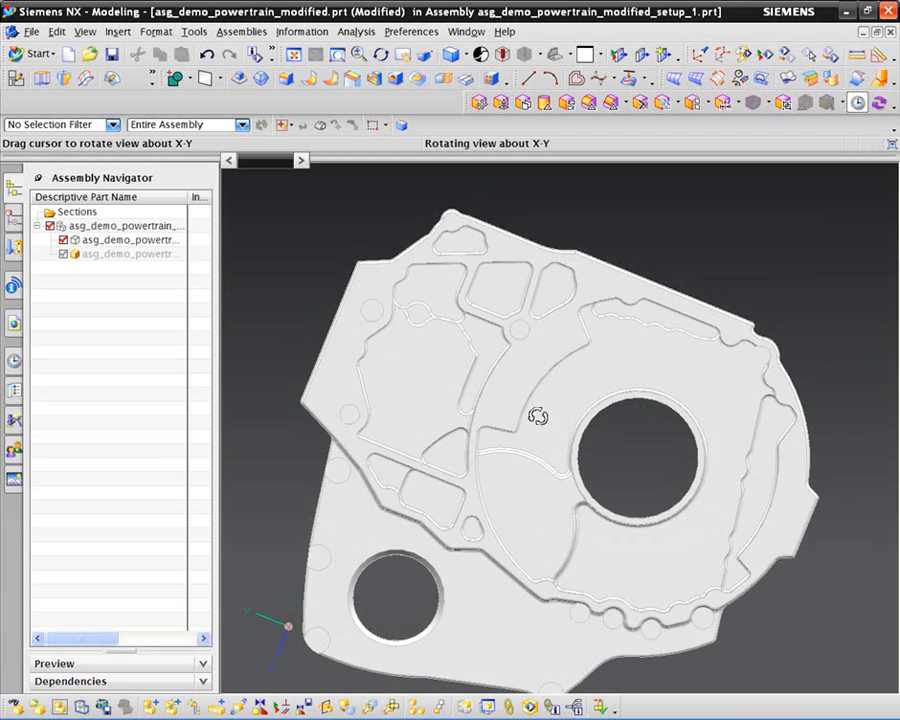
left_click_drag(540, 420, 540, 390)
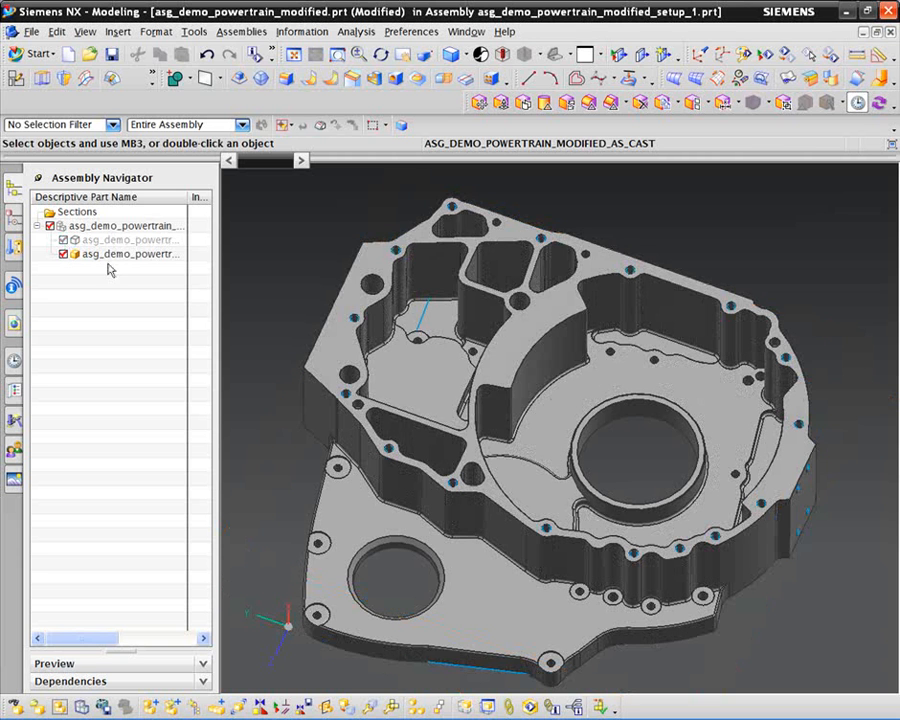
Switch to Manufacturing, acknowledge the work part change and display the corner-rough toolpath.
left_click(36, 54)
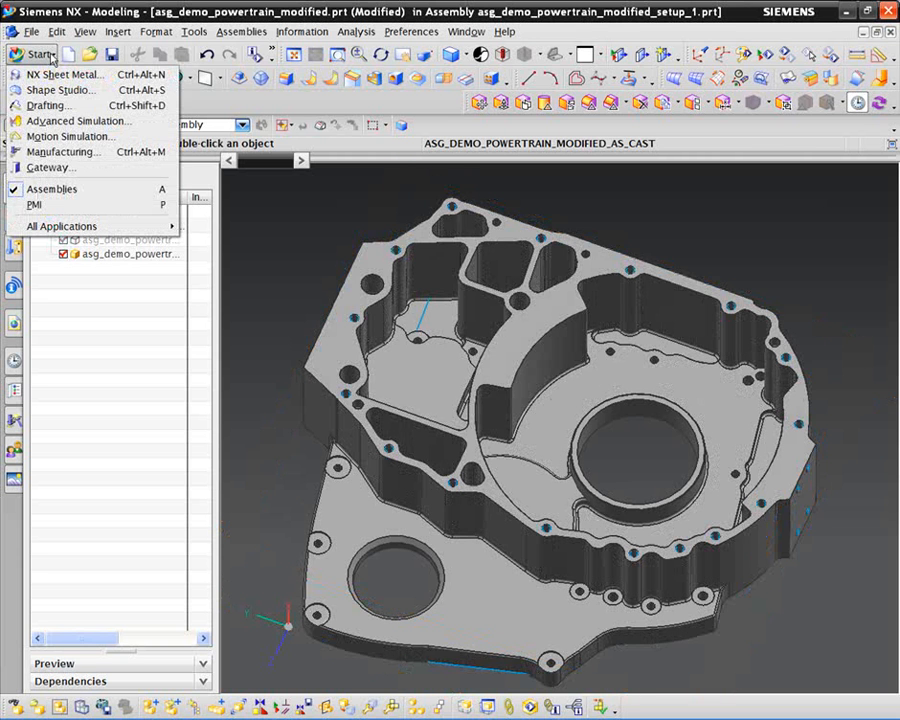
mouse_move(60, 152)
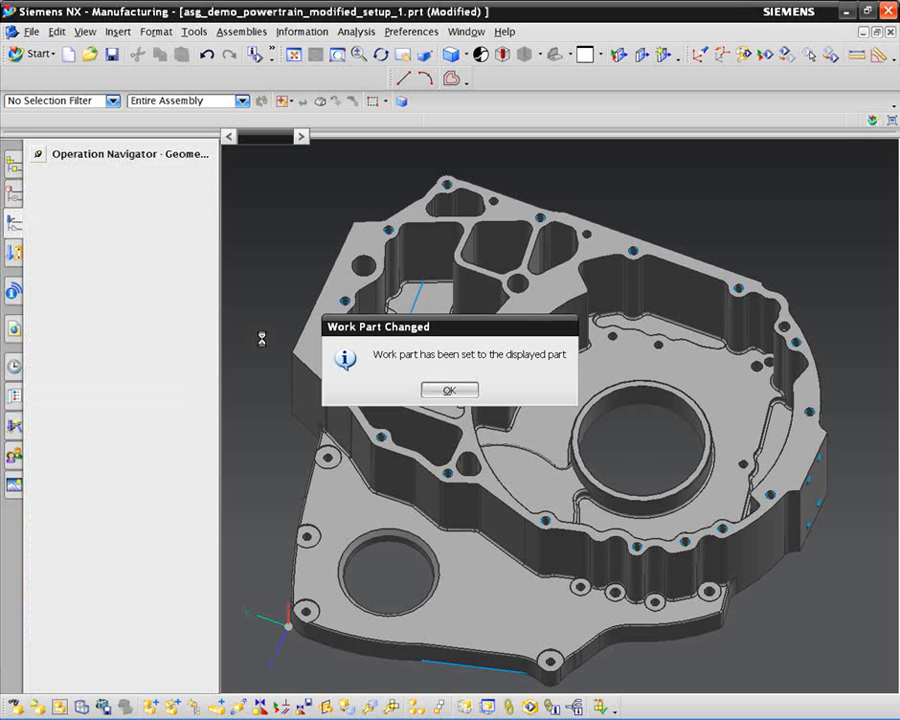
left_click(448, 390)
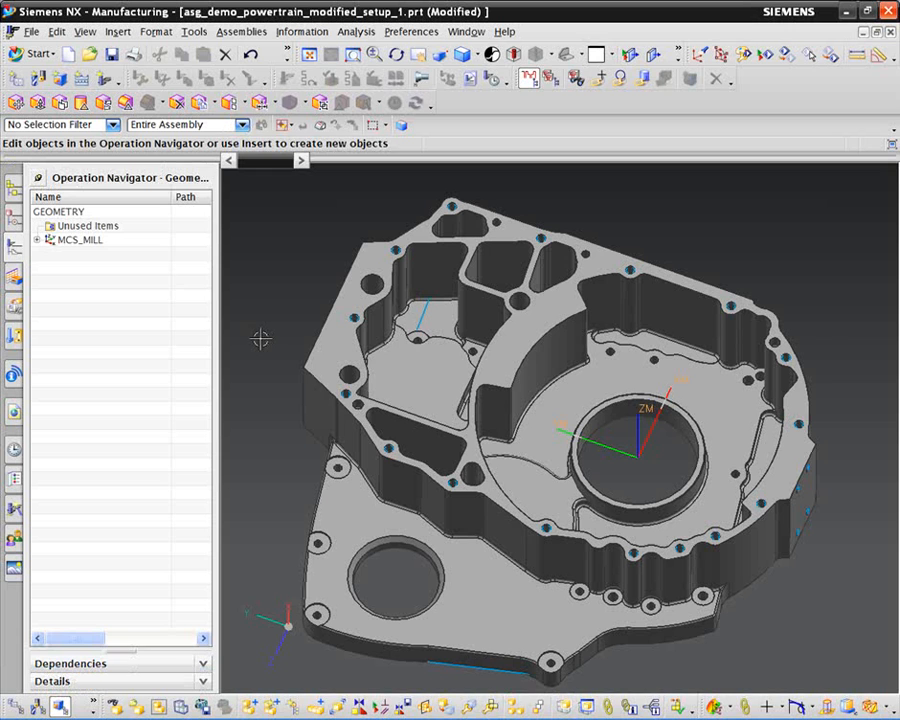
mouse_move(280, 280)
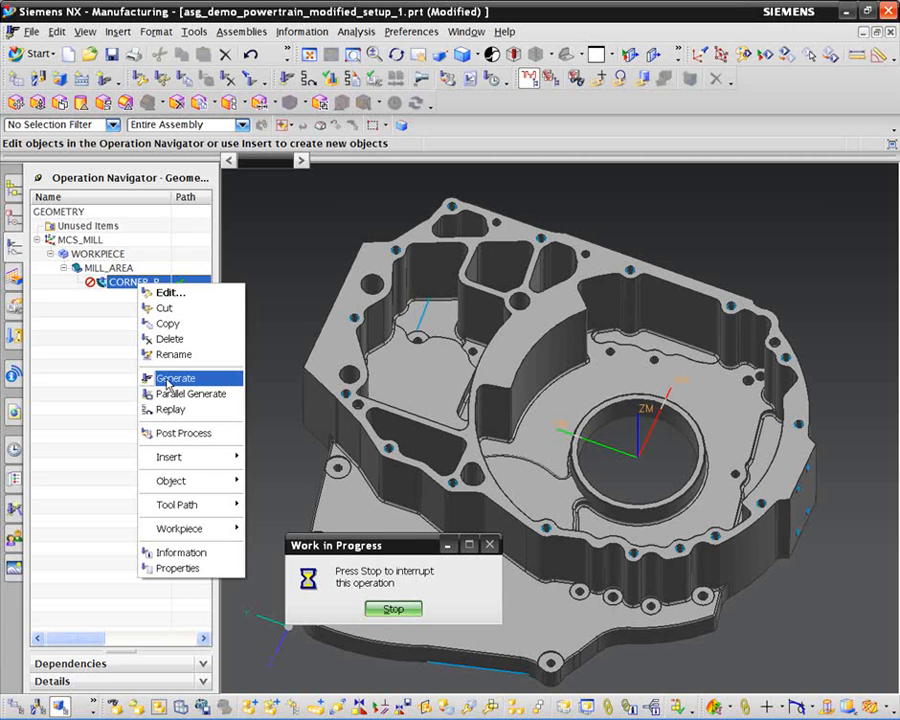
mouse_move(172, 410)
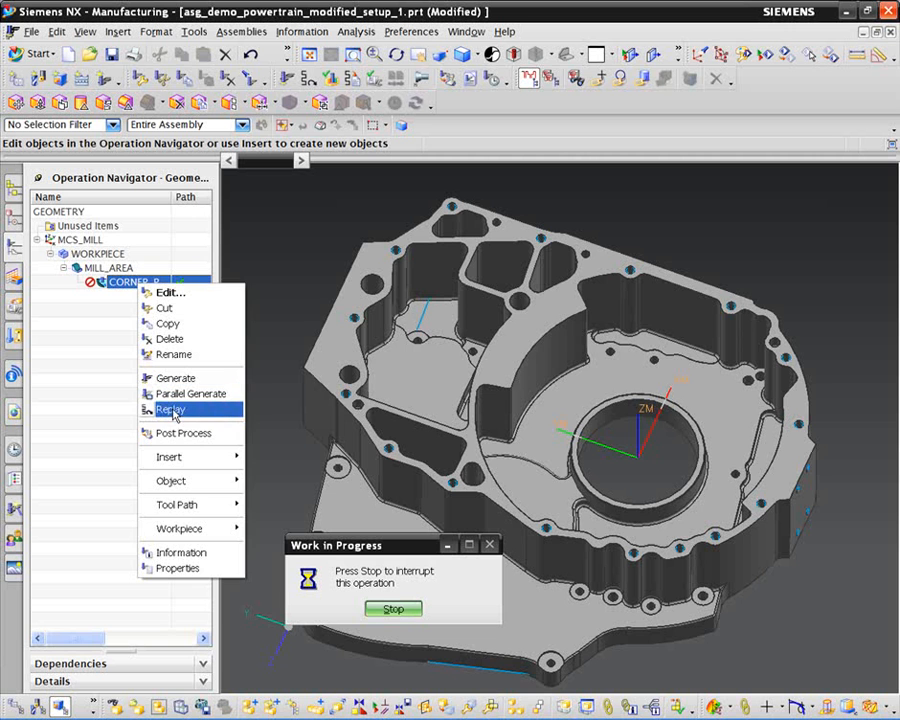
left_click(172, 410)
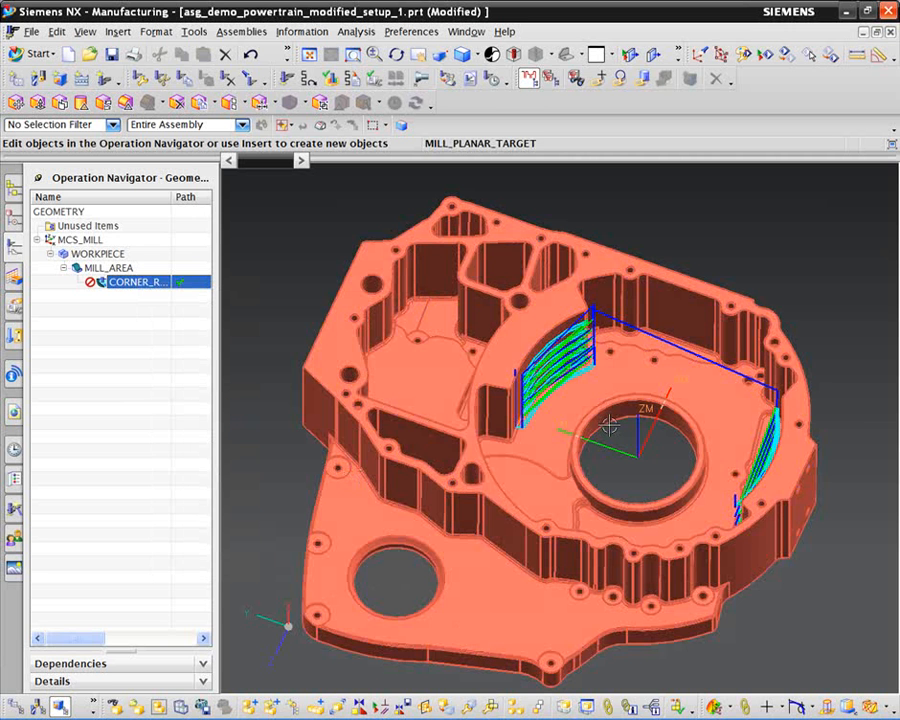
left_click_drag(610, 424, 608, 460)
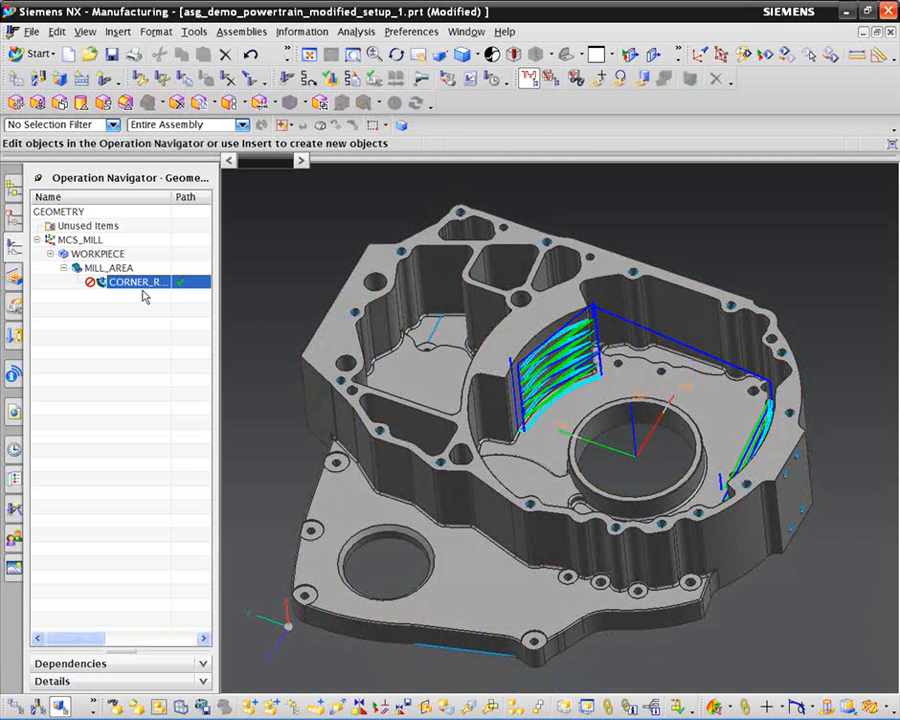
Regenerate the CORNER_ROUGH operation so it computes additional passes.
right_click(136, 280)
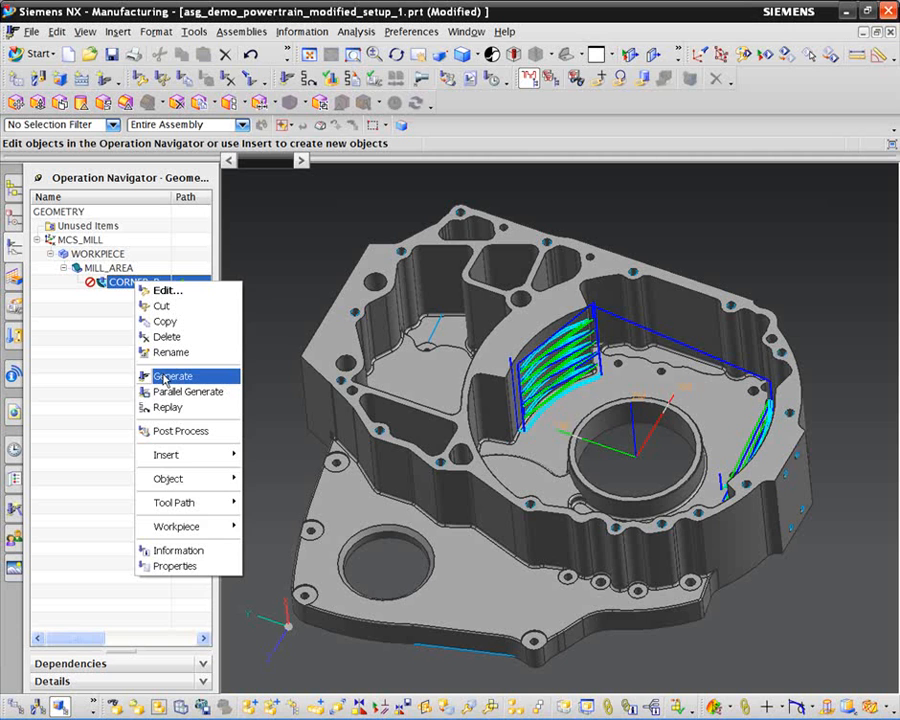
left_click(172, 376)
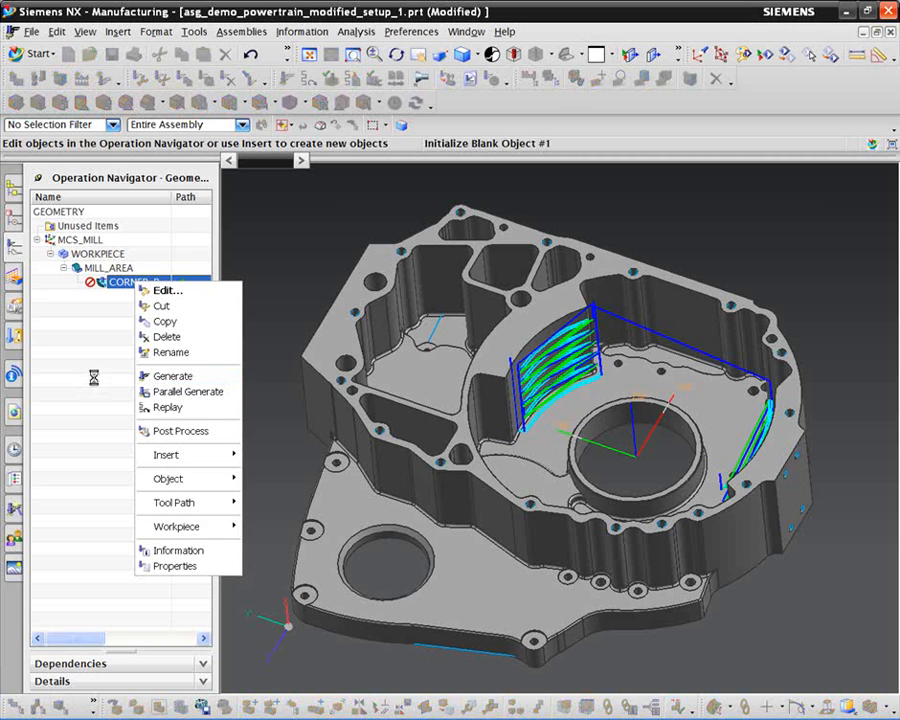
left_click(172, 376)
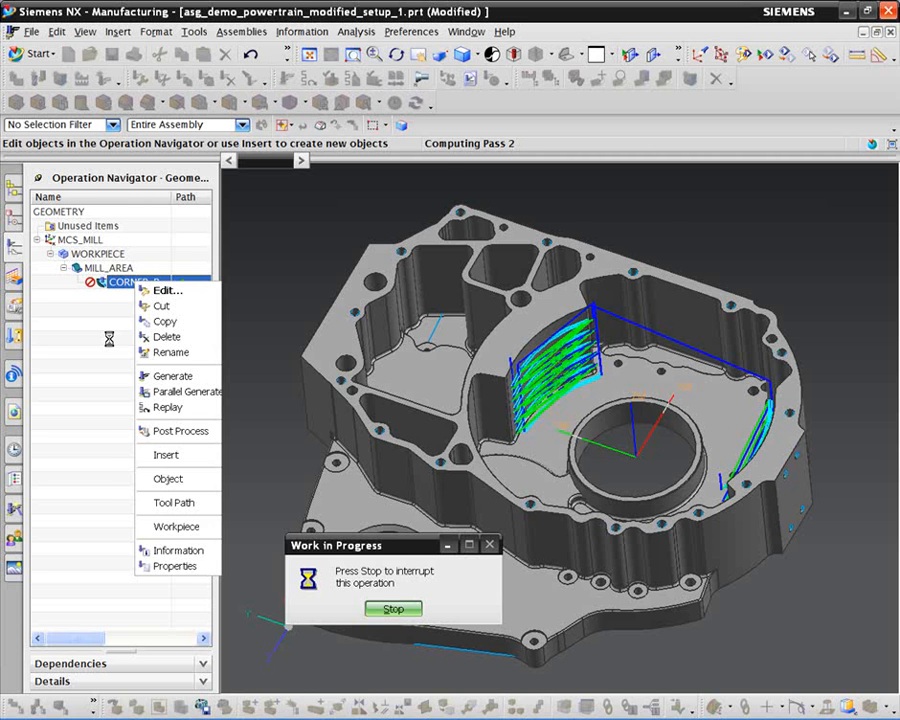
Accept the generated corner-rough path and inspect the new passes on the housing.
left_click(172, 376)
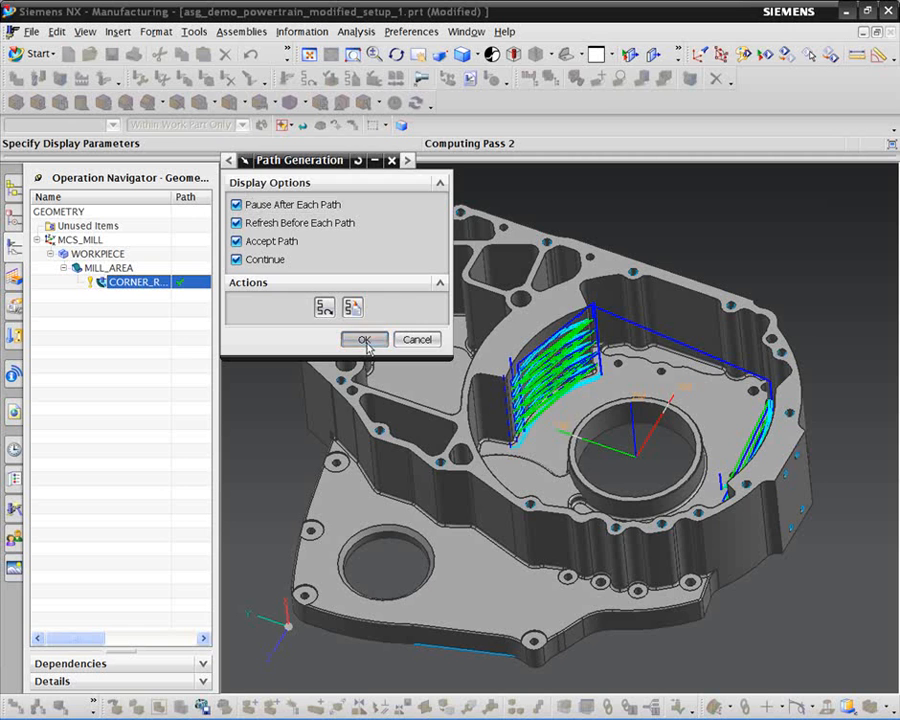
left_click(364, 340)
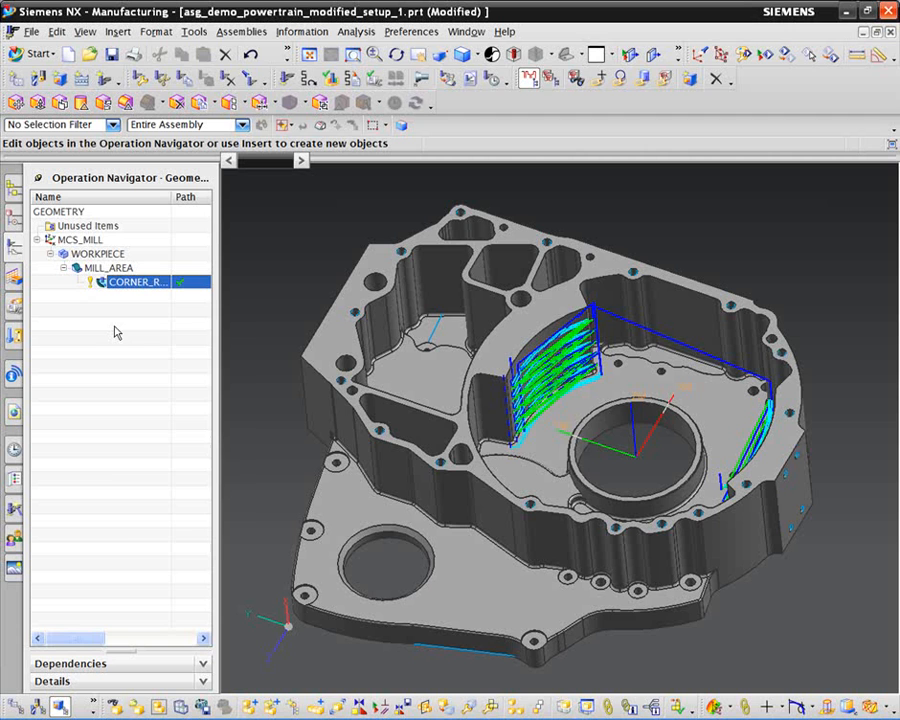
right_click(112, 276)
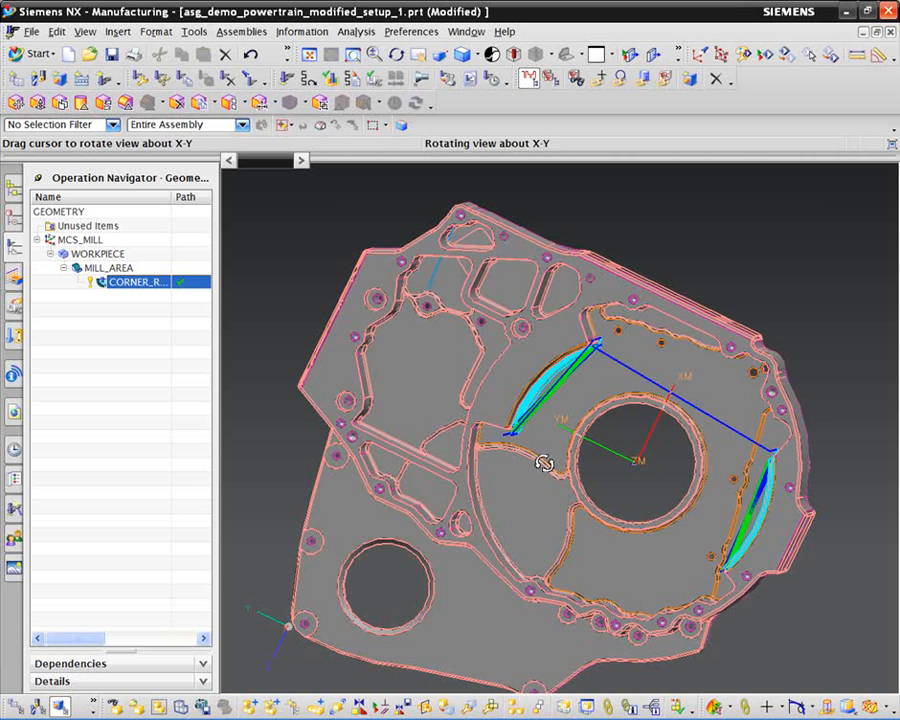
left_click_drag(544, 464, 544, 420)
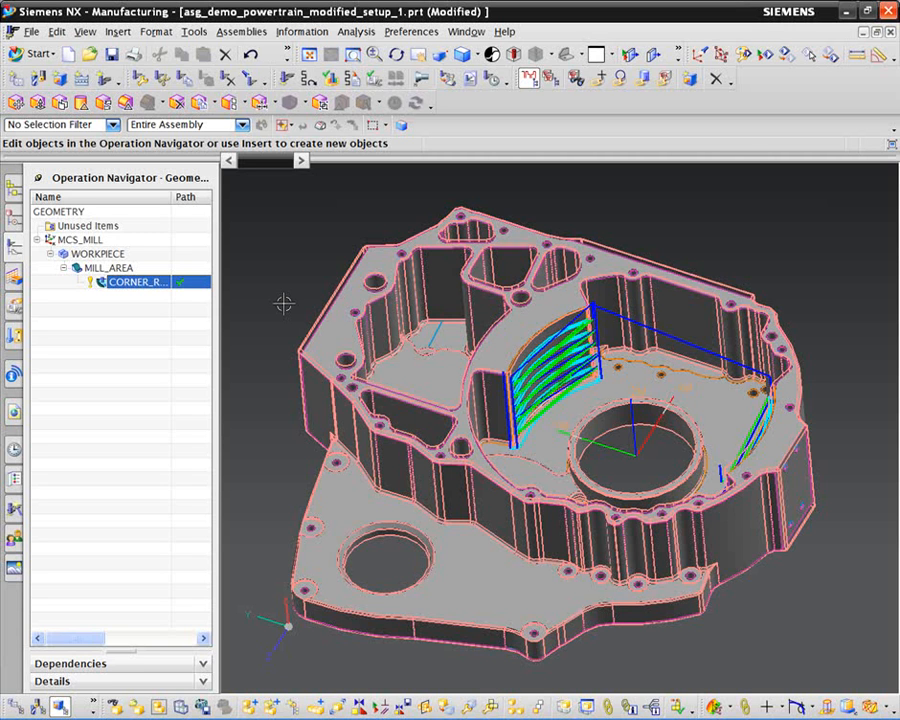
mouse_move(300, 292)
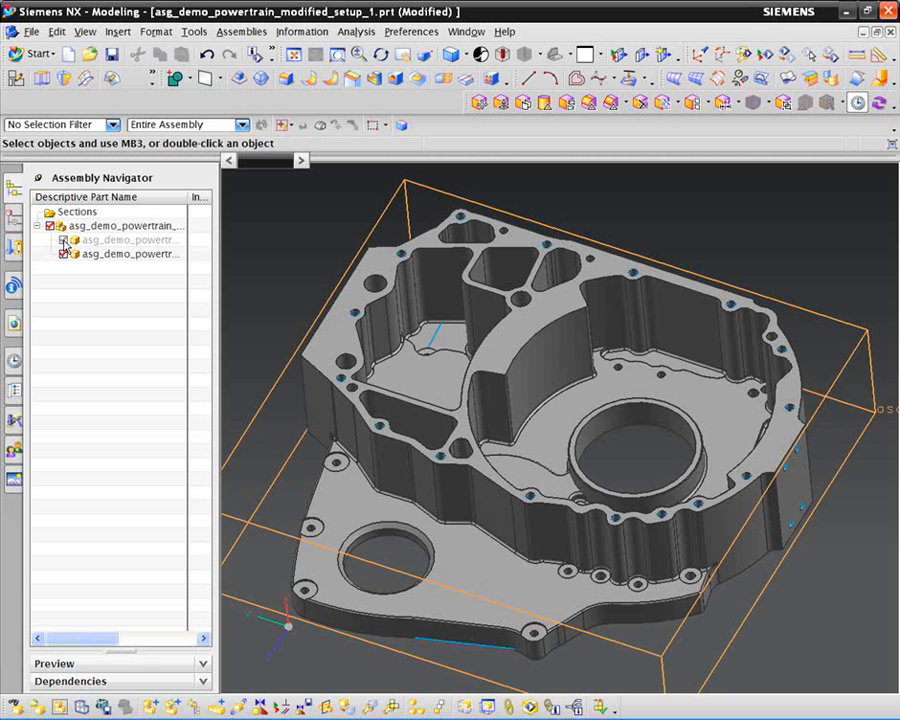
Make the as-cast component the displayed part from the Assembly Navigator.
left_click(64, 240)
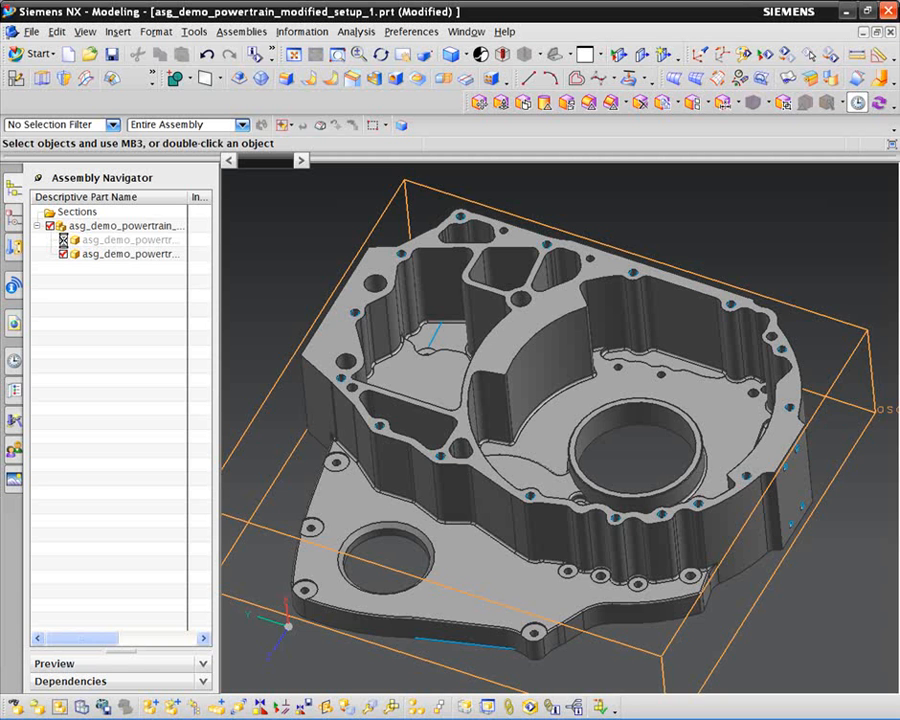
double_click(130, 240)
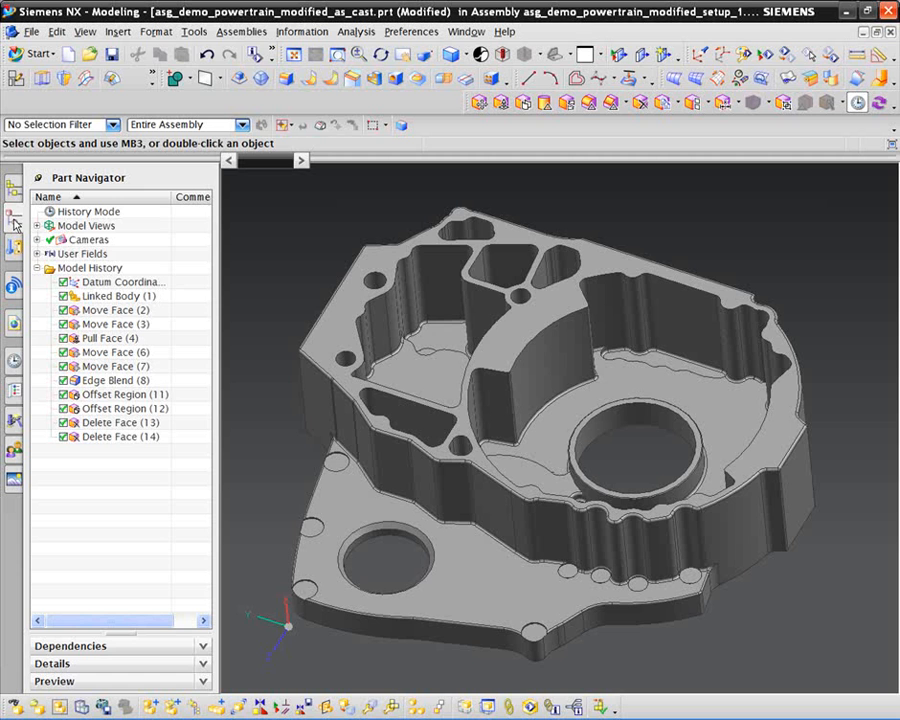
mouse_move(112, 408)
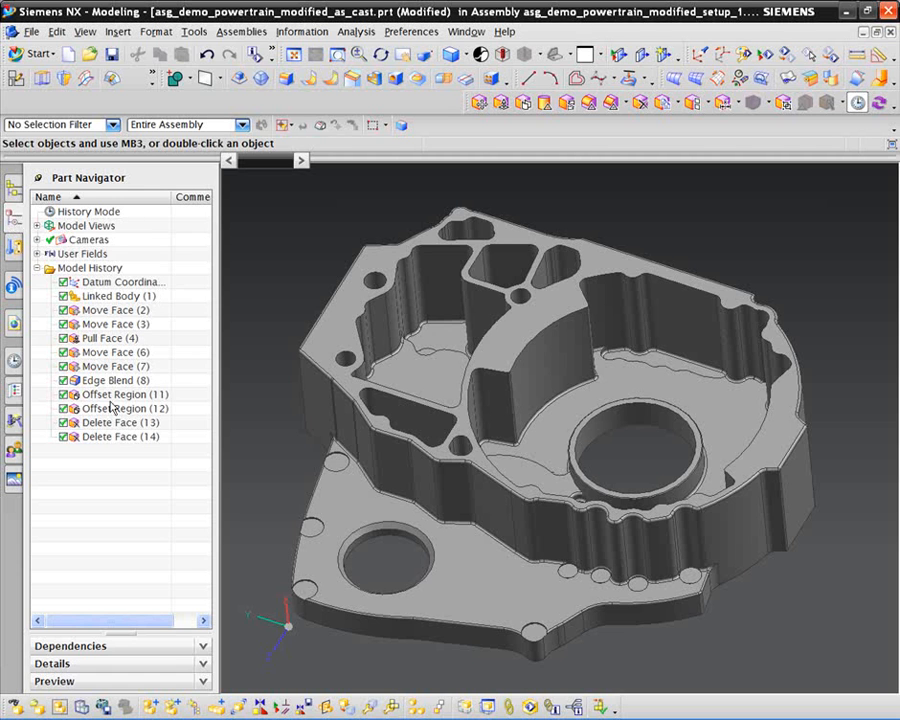
left_click(124, 394)
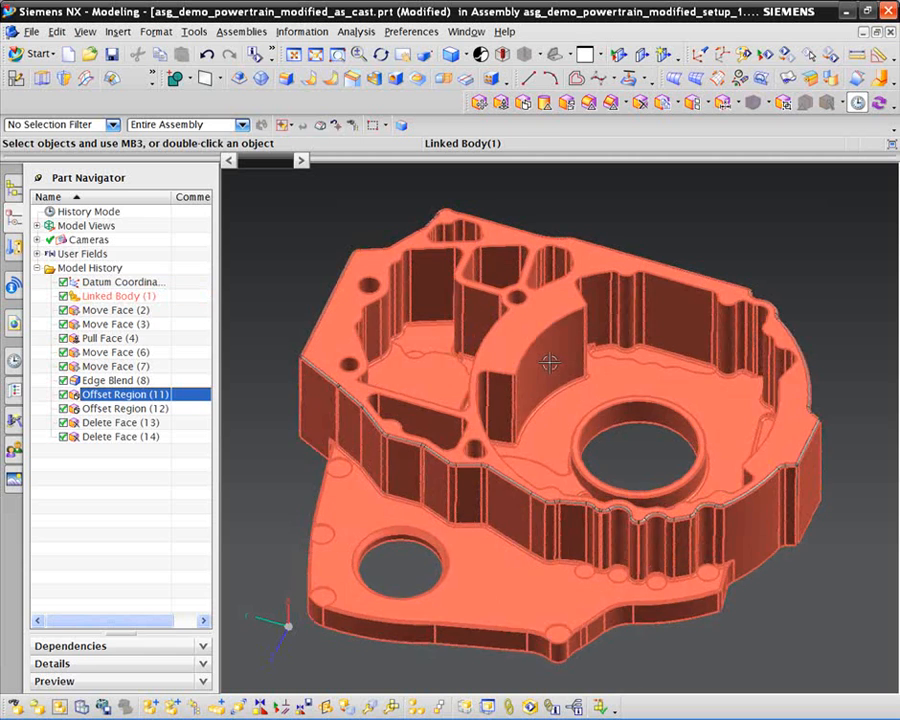
left_click_drag(550, 360, 550, 400)
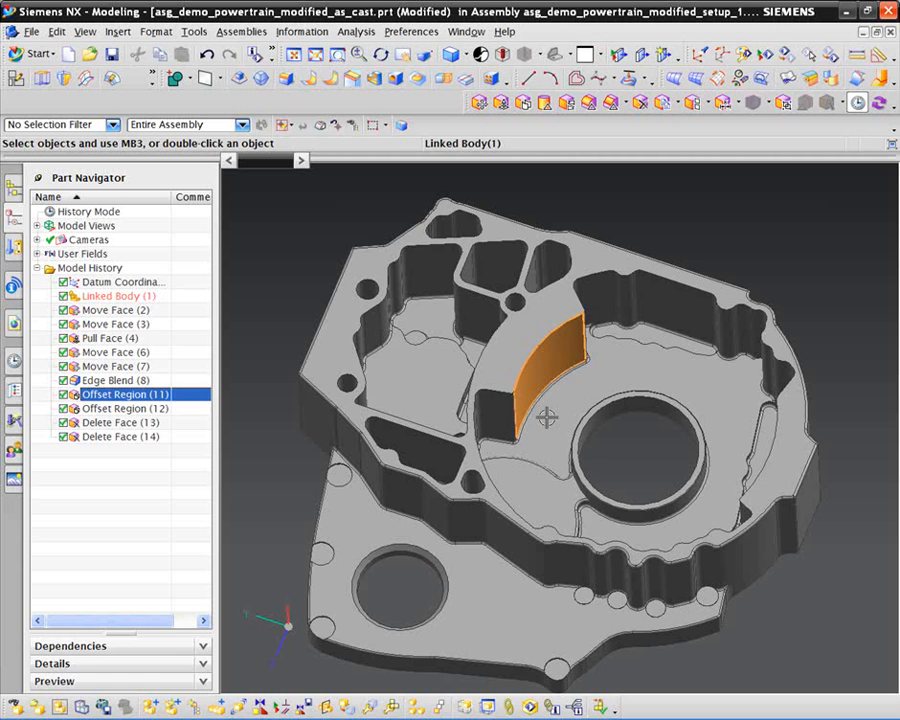
left_click(120, 436)
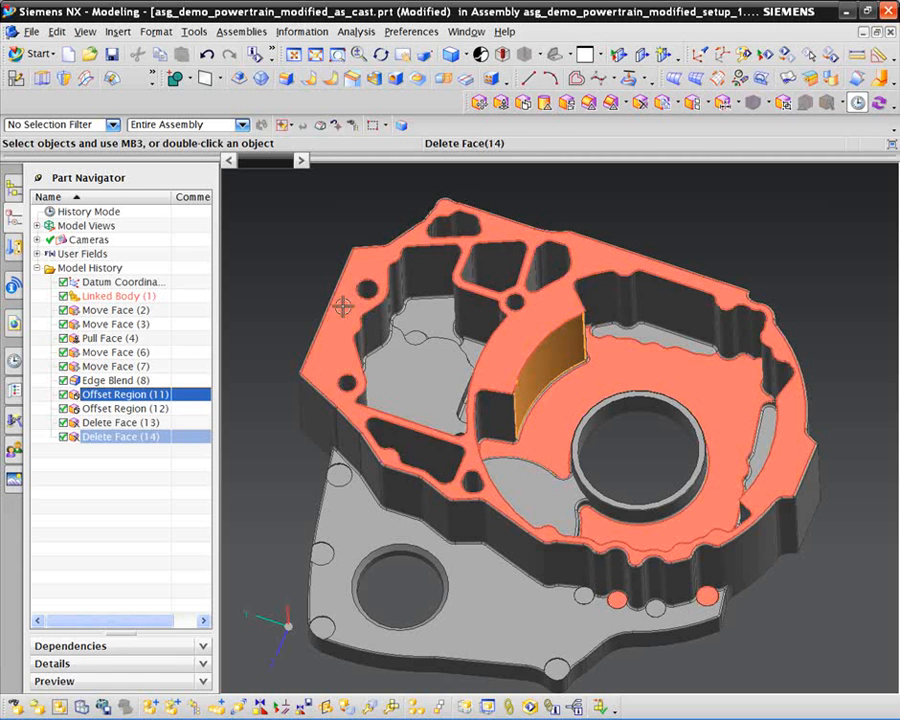
left_click(124, 394)
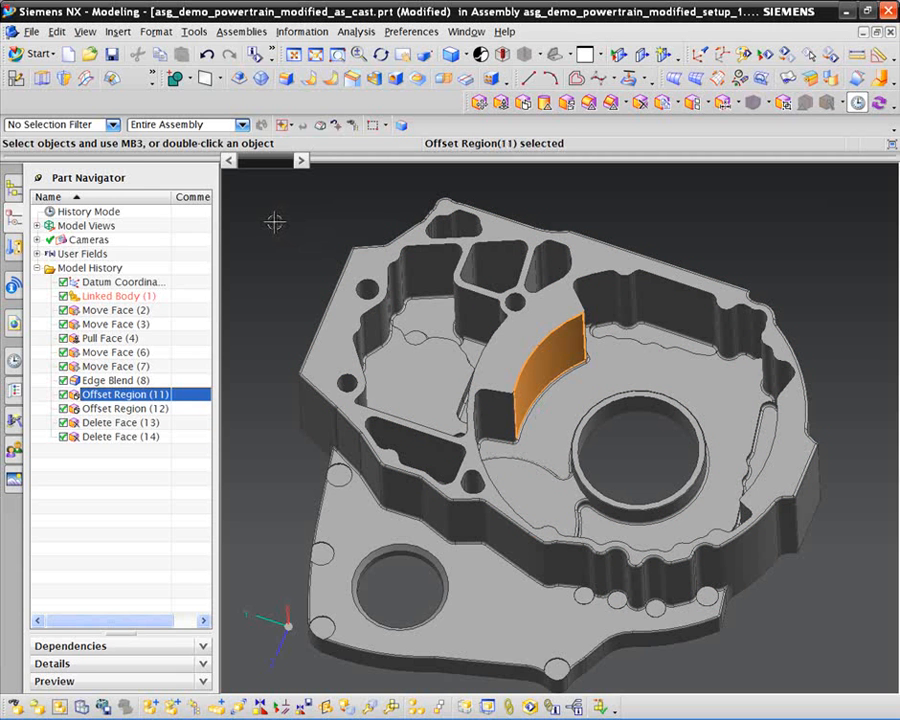
mouse_move(540, 372)
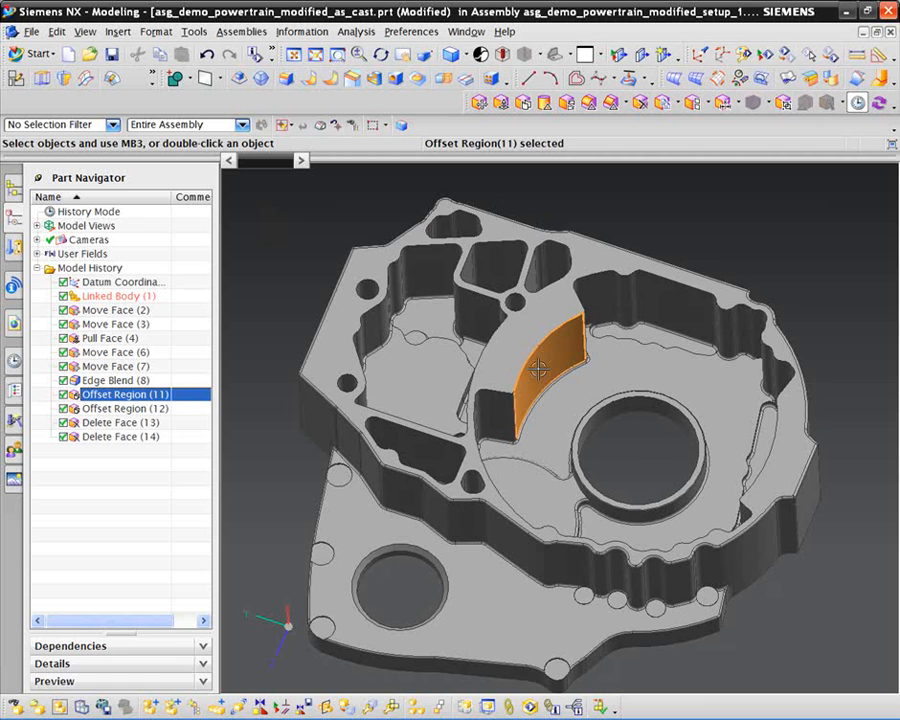
mouse_move(860, 346)
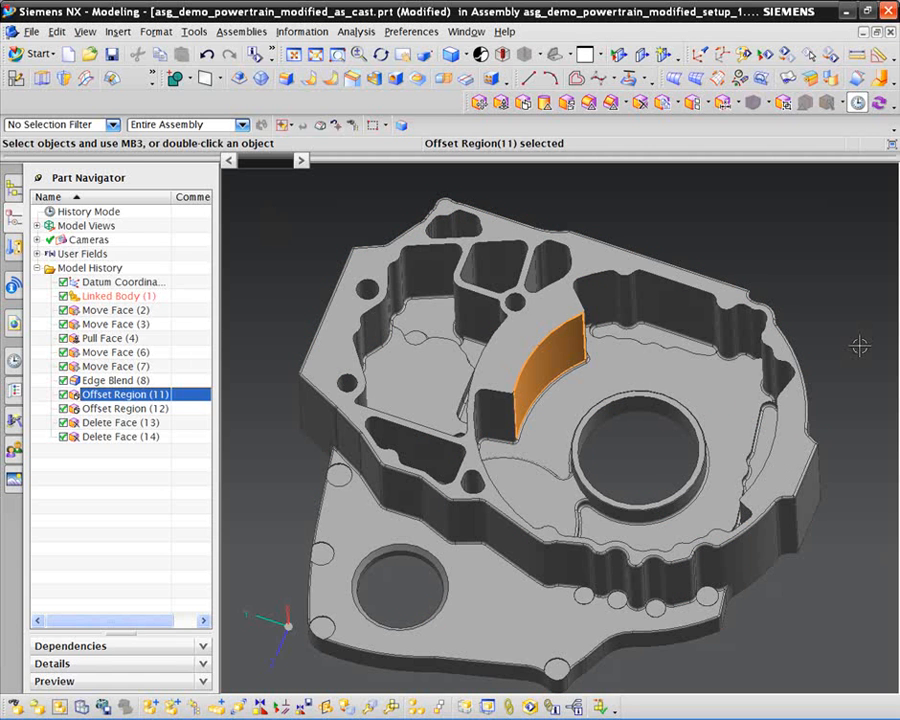
left_click(120, 436)
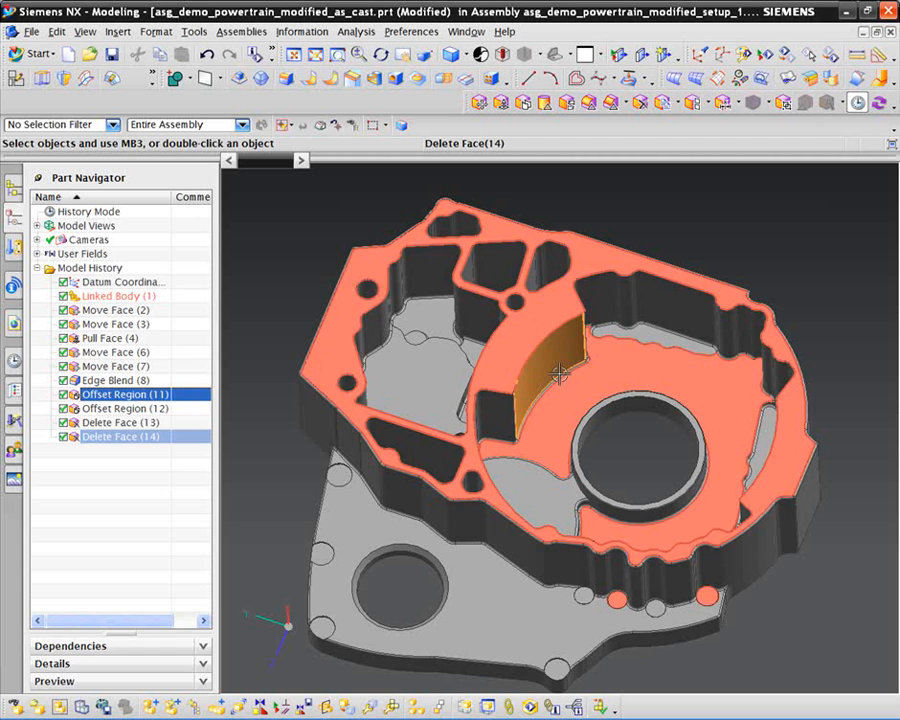
left_click(116, 296)
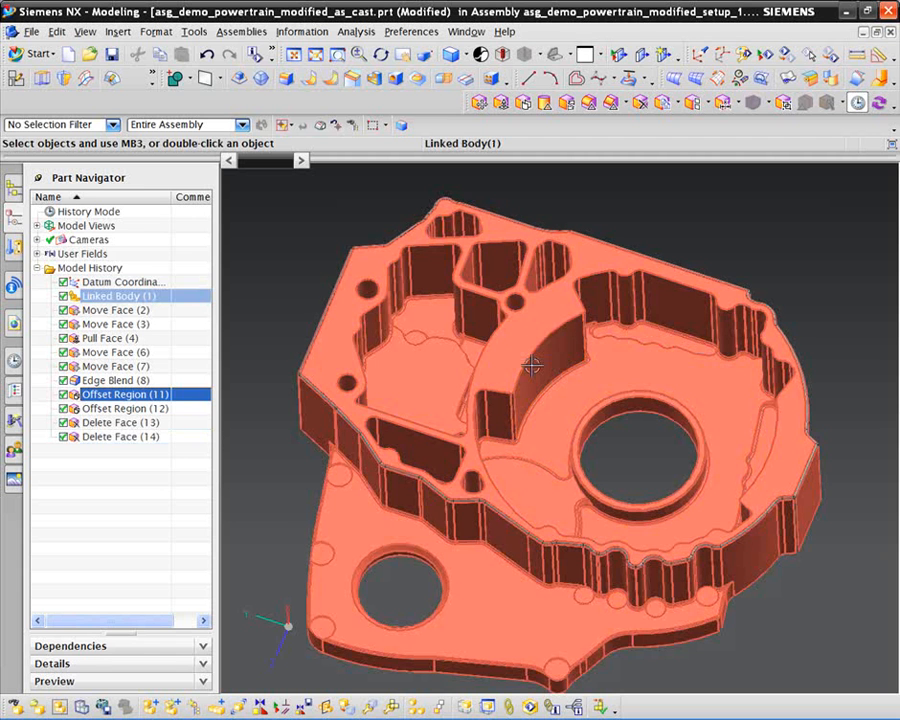
mouse_move(532, 368)
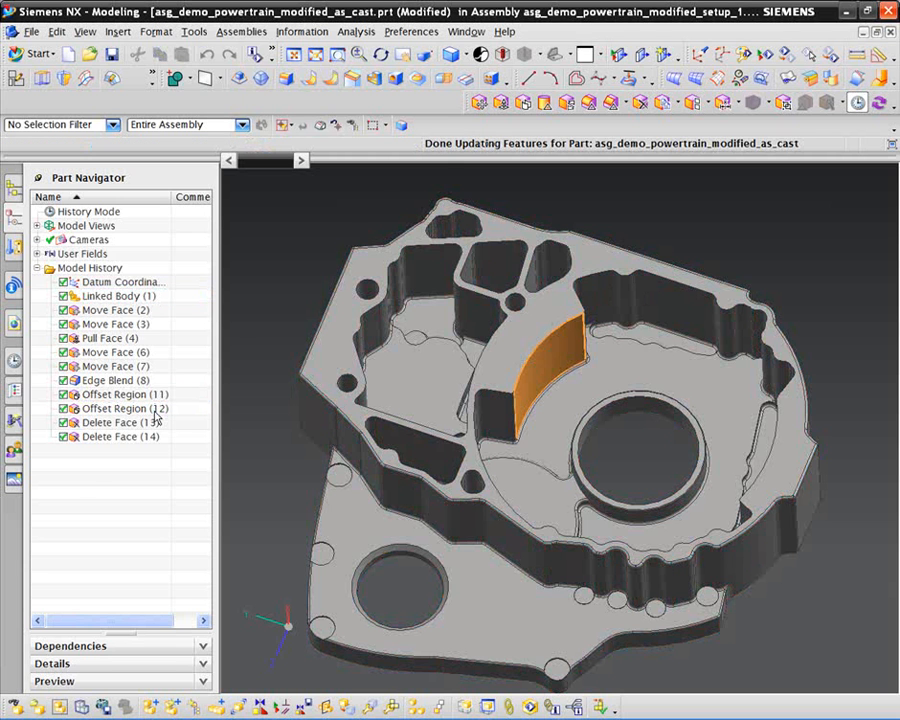
Edit Offset Region (12), entering distances 20 then 15, and rebuild the model.
double_click(124, 408)
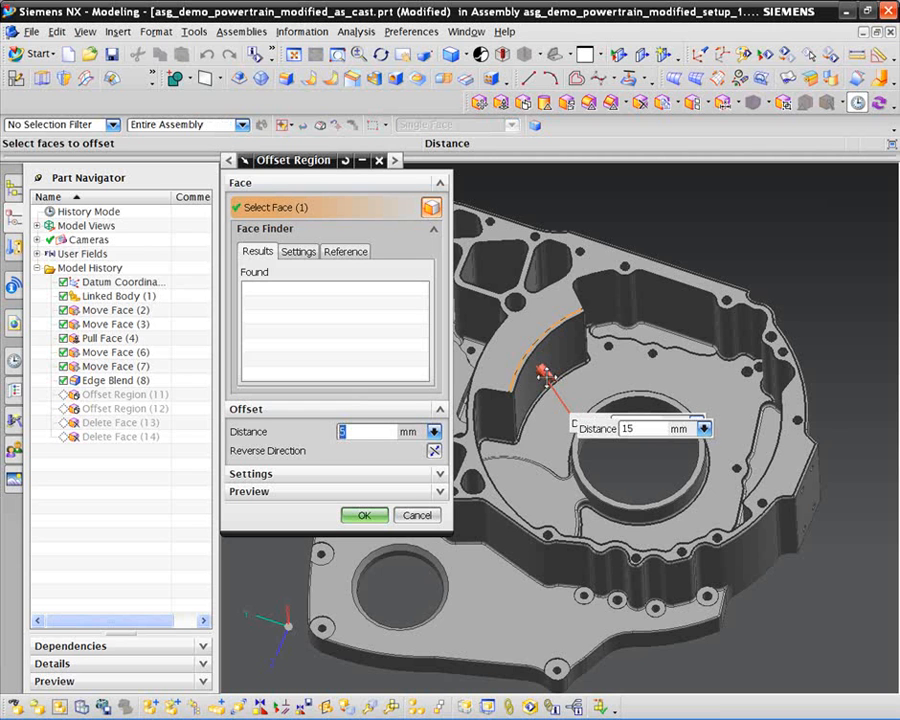
type("20")
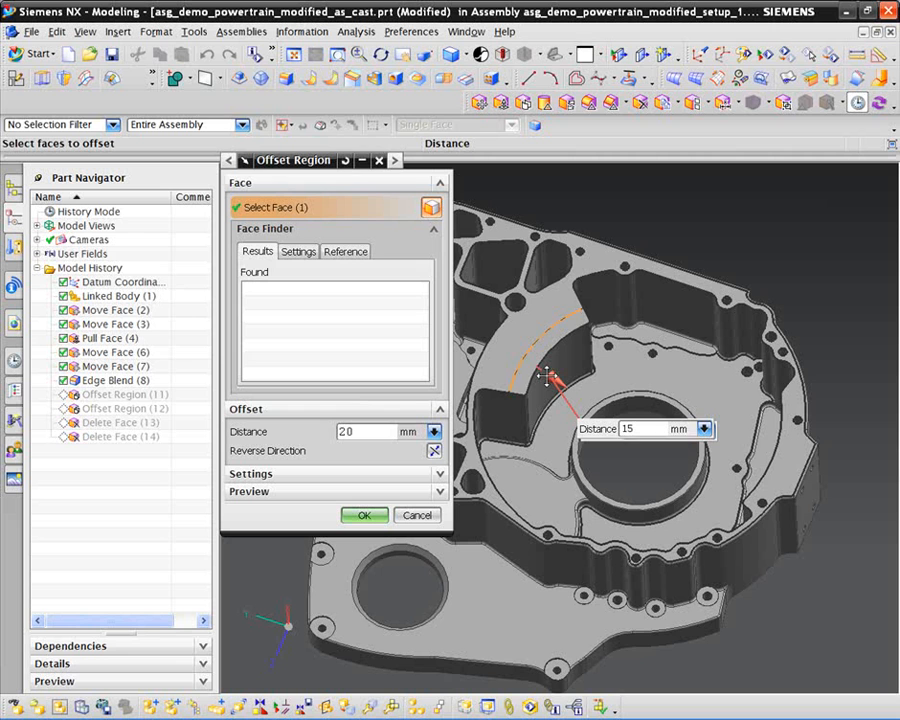
type("15")
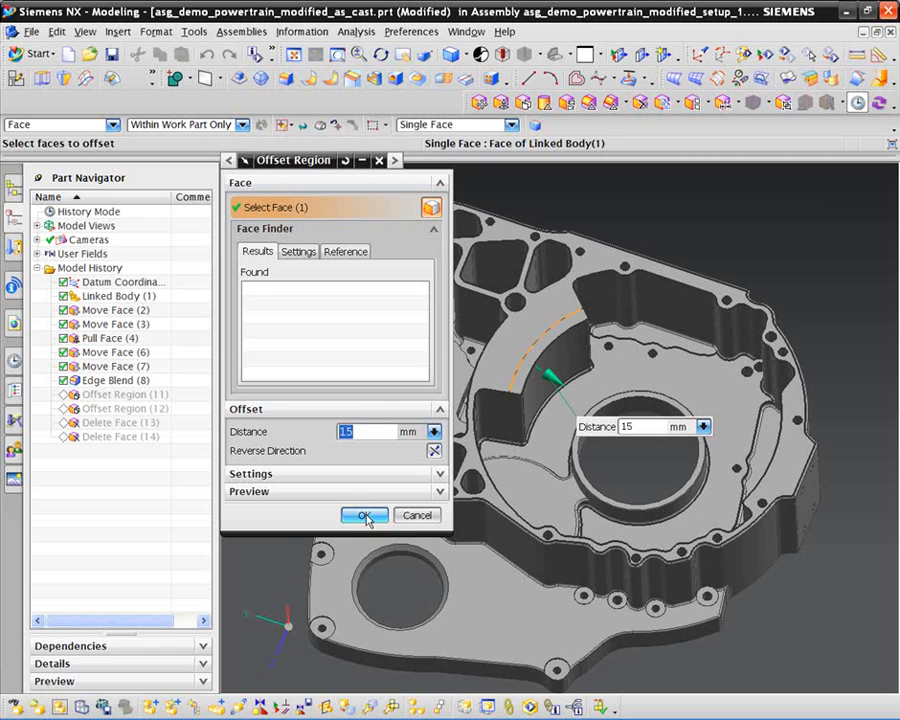
left_click(364, 516)
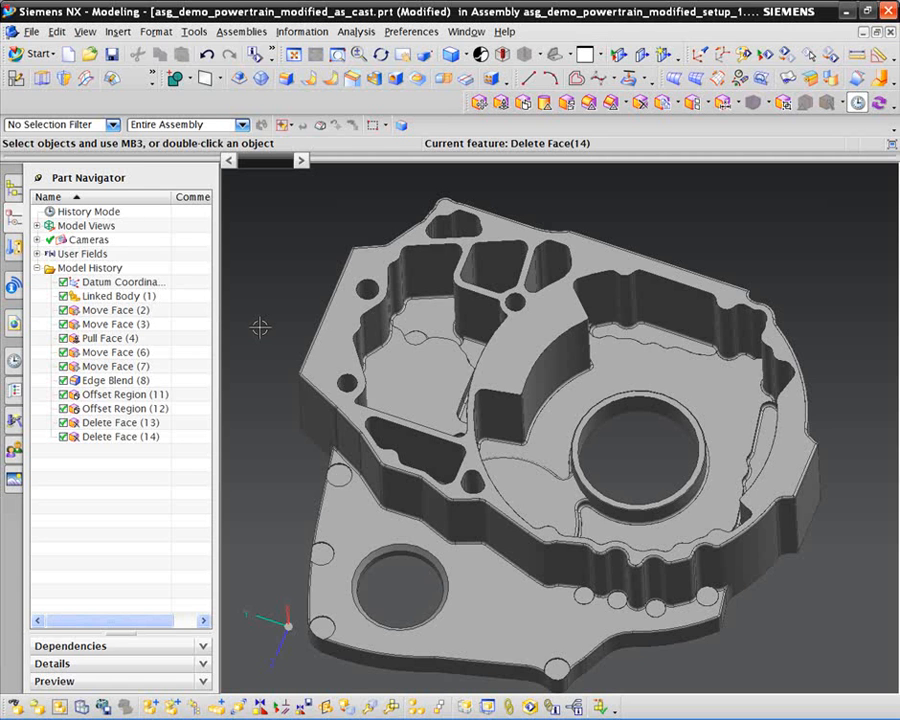
mouse_move(264, 292)
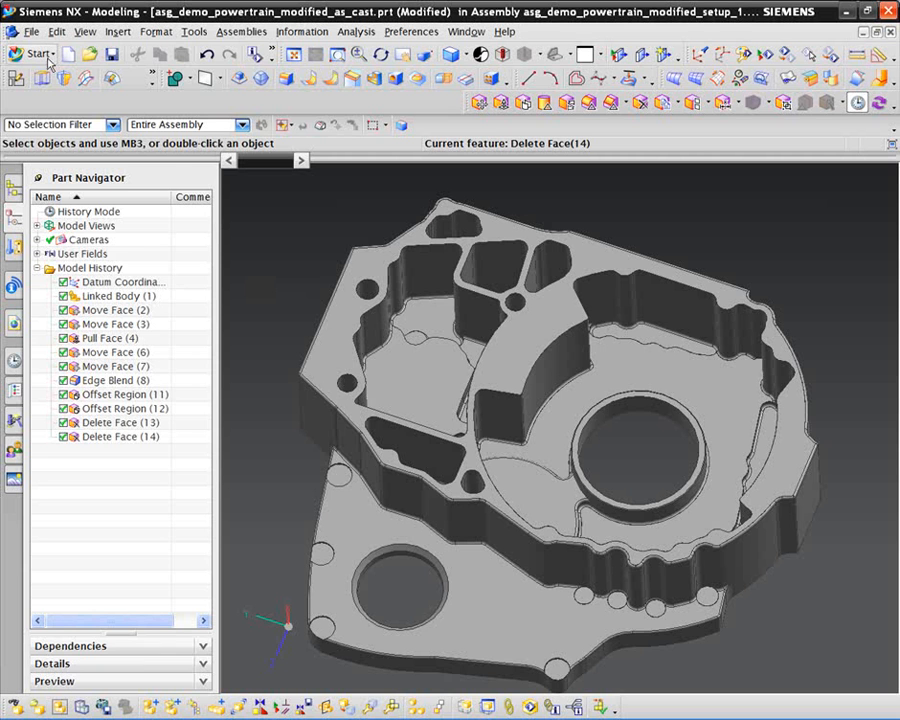
Switch to Manufacturing, acknowledge the work part change and list operations in program order.
left_click(30, 54)
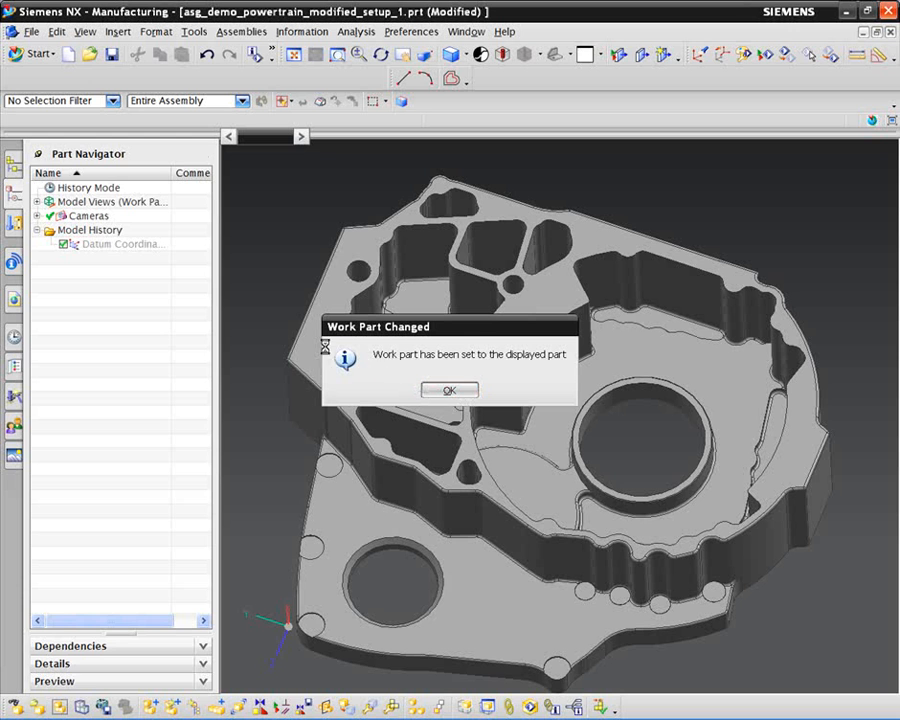
left_click(448, 390)
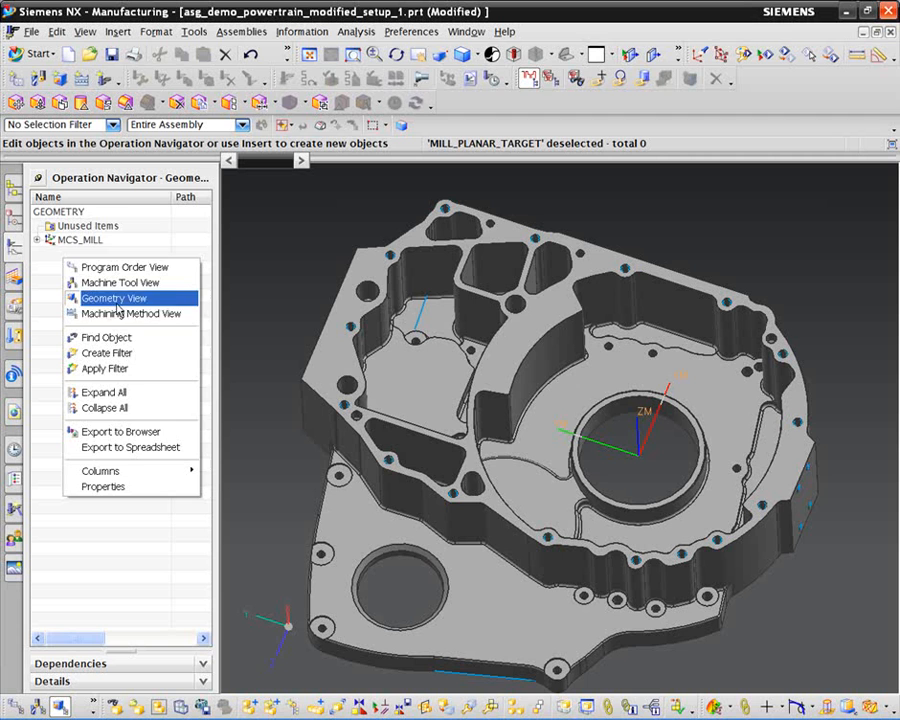
left_click(124, 268)
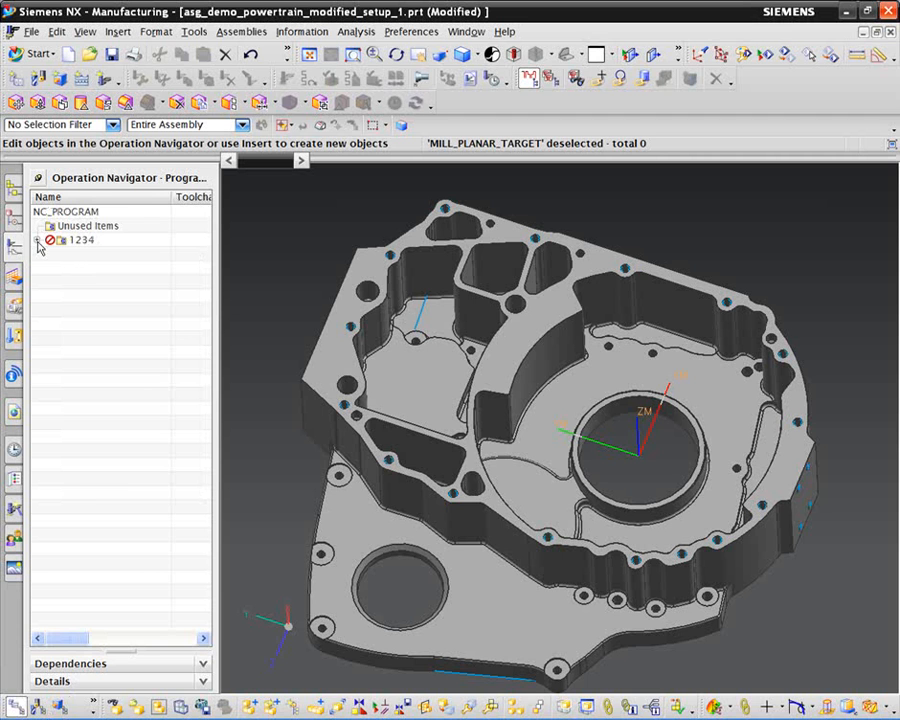
Launch Generate on the CORNER_ROUGH operation from the Operation Navigator context menu.
right_click(96, 252)
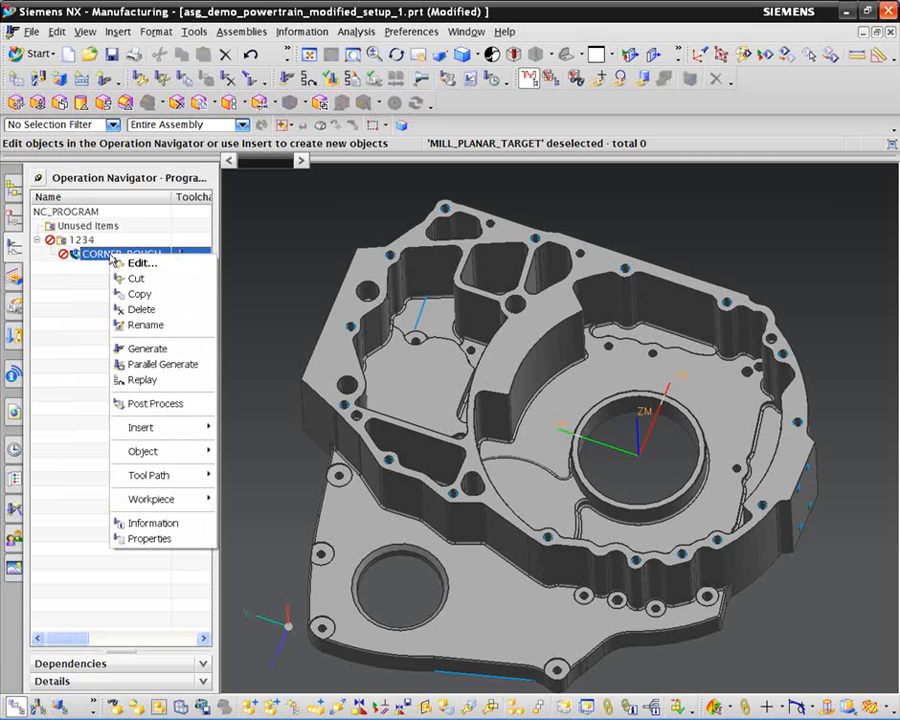
left_click(148, 348)
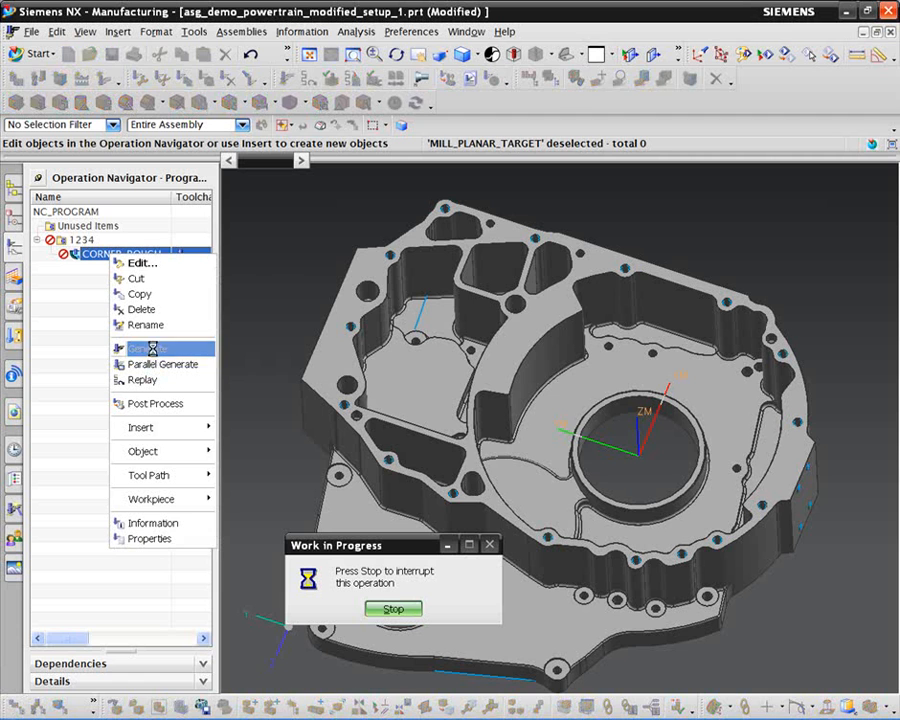
left_click(148, 348)
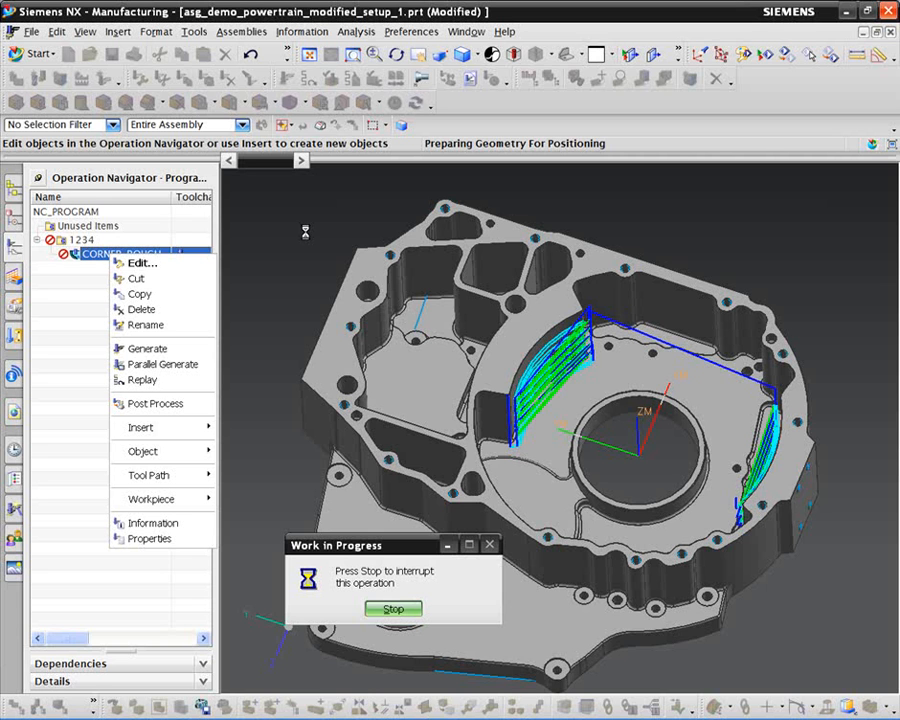
Continue the Path Generation through each computed pass until the fifth pass completes.
left_click(392, 608)
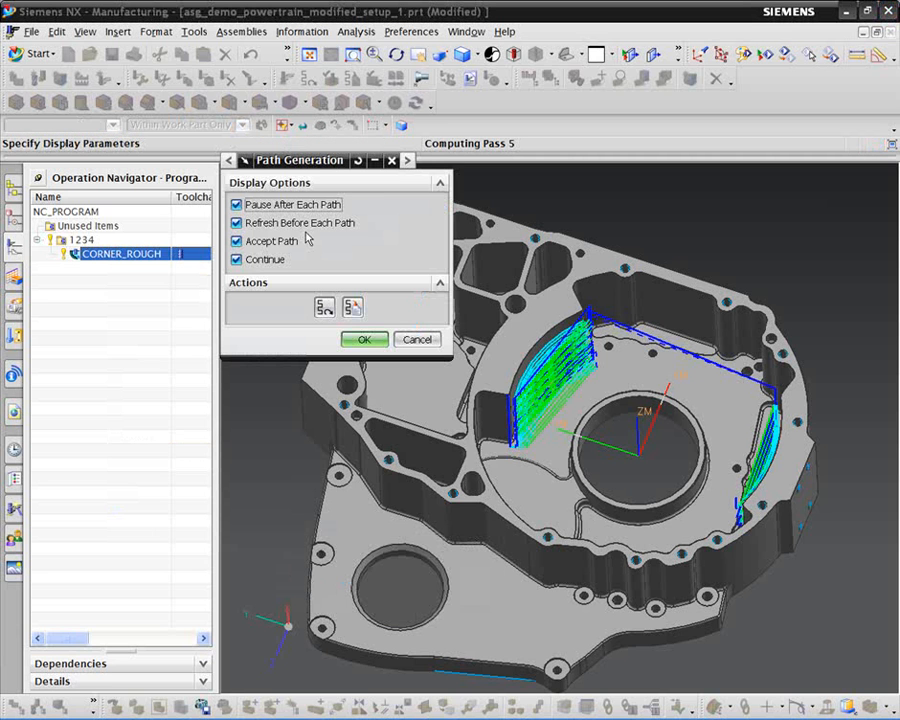
left_click(364, 340)
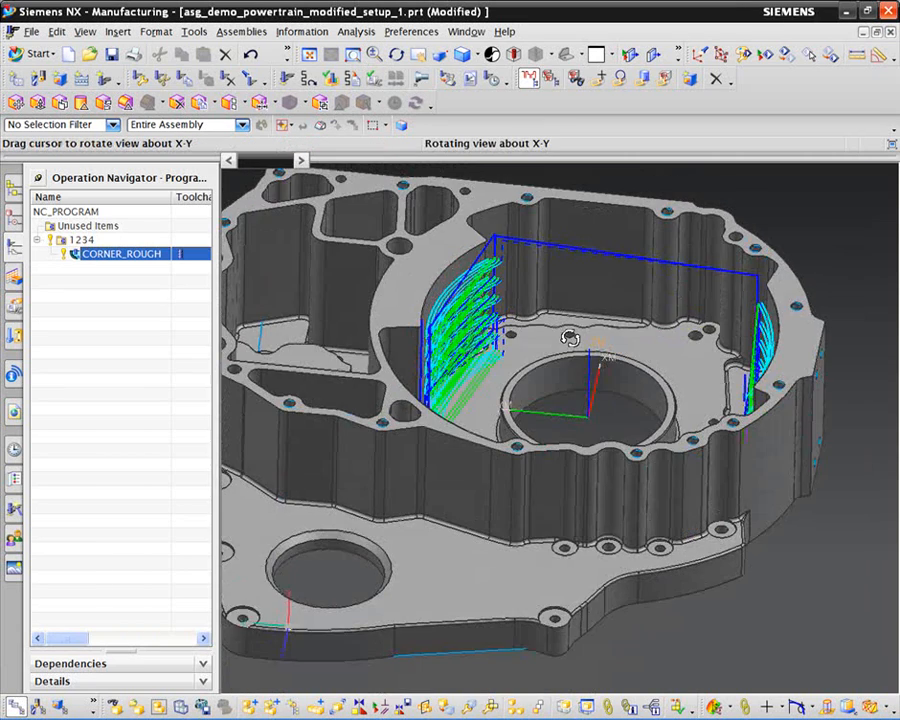
Rotate the view to inspect the regenerated CORNER_ROUGH passes on the inner walls.
left_click_drag(570, 336, 564, 366)
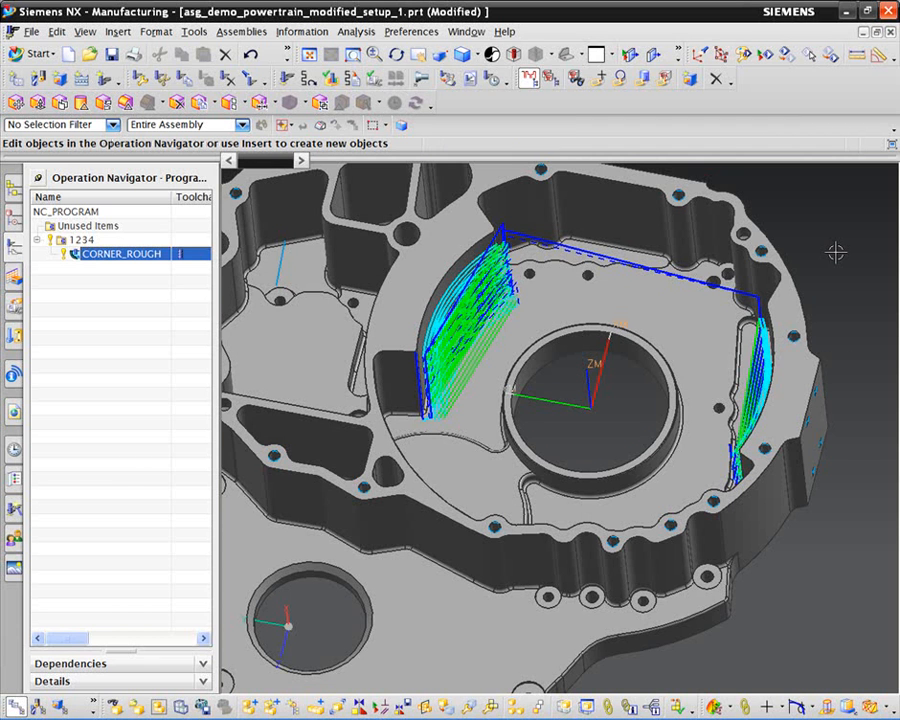
mouse_move(840, 248)
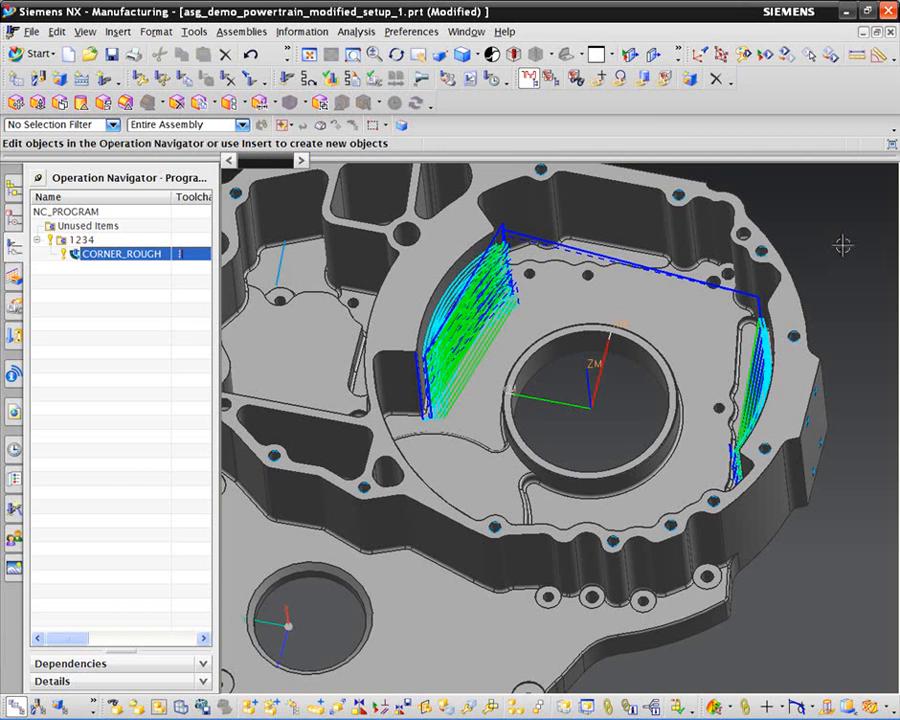